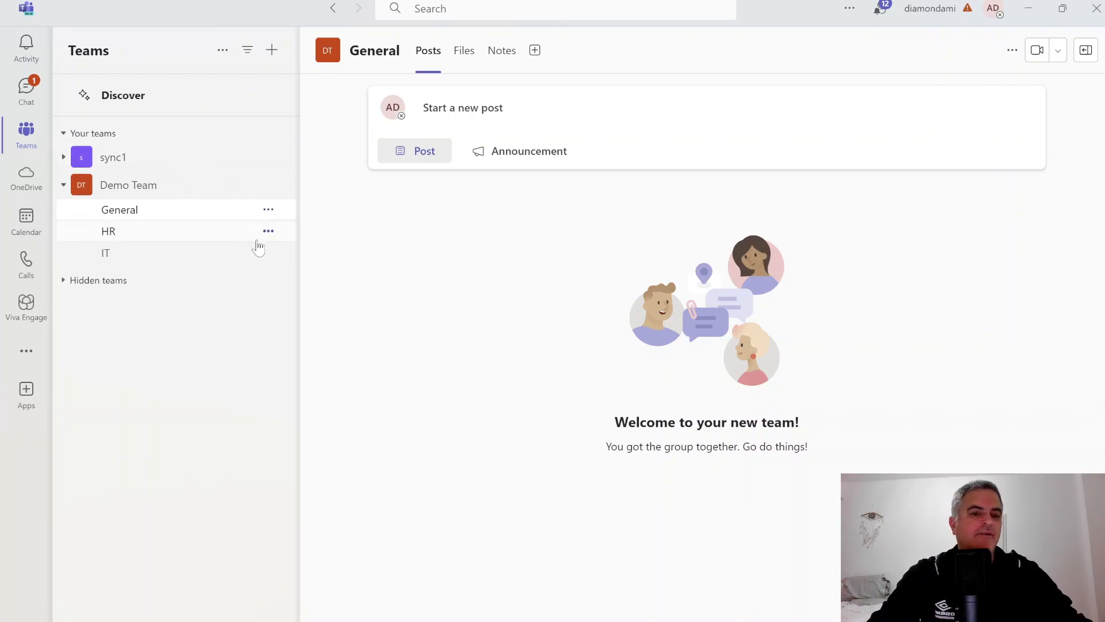
# Archive the HR channel with 'Make the SharePoint folder read-only' left unchecked
pyautogui.click(268, 230)
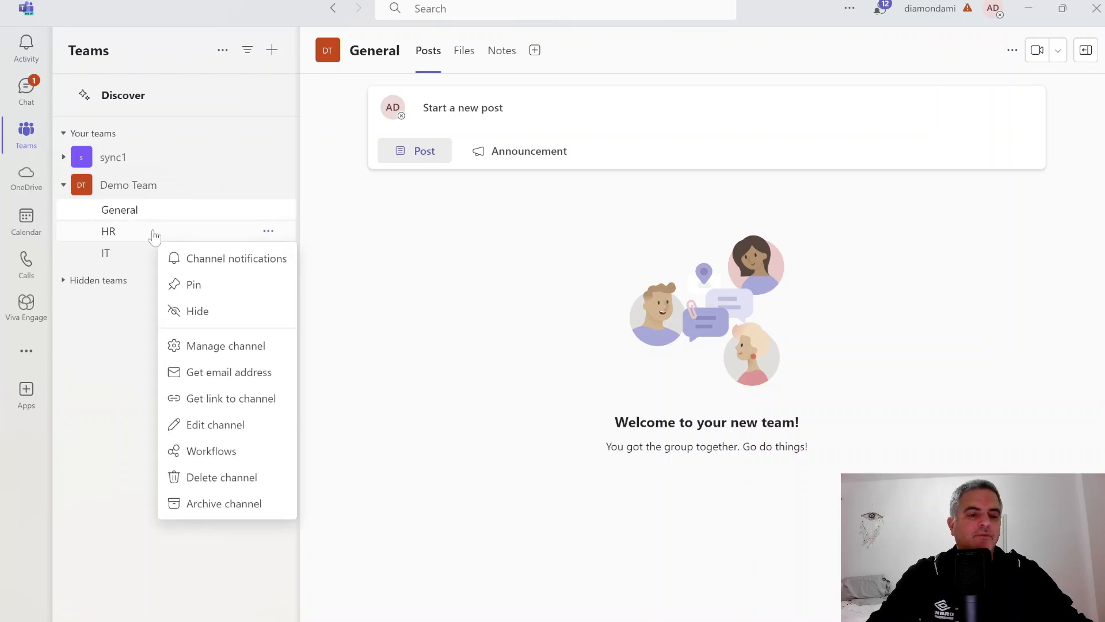
pyautogui.moveTo(108, 231)
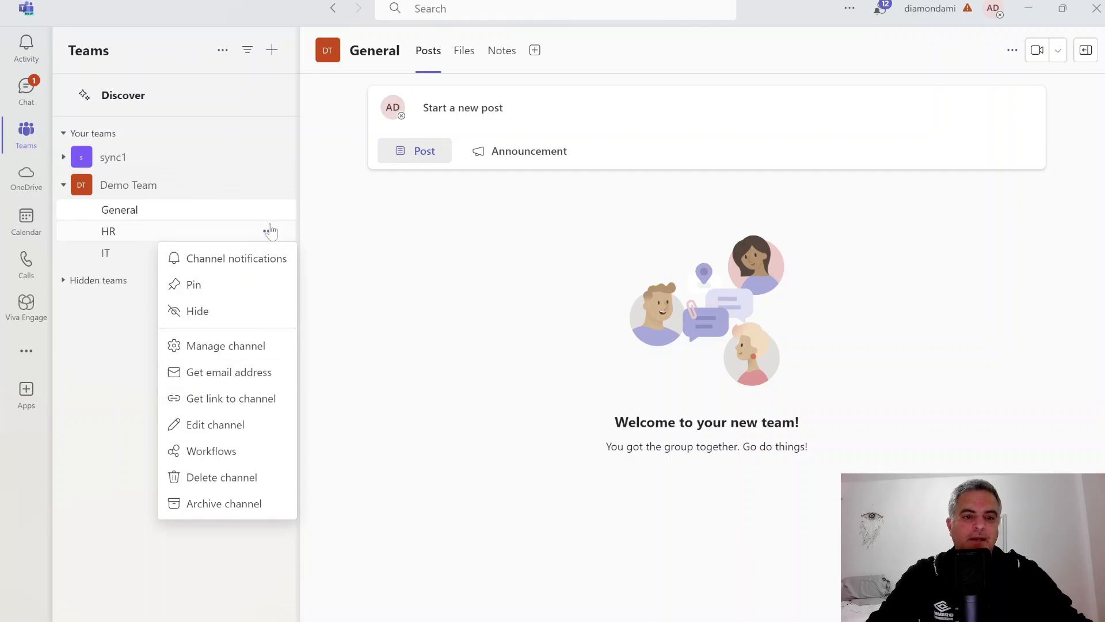
pyautogui.moveTo(224, 503)
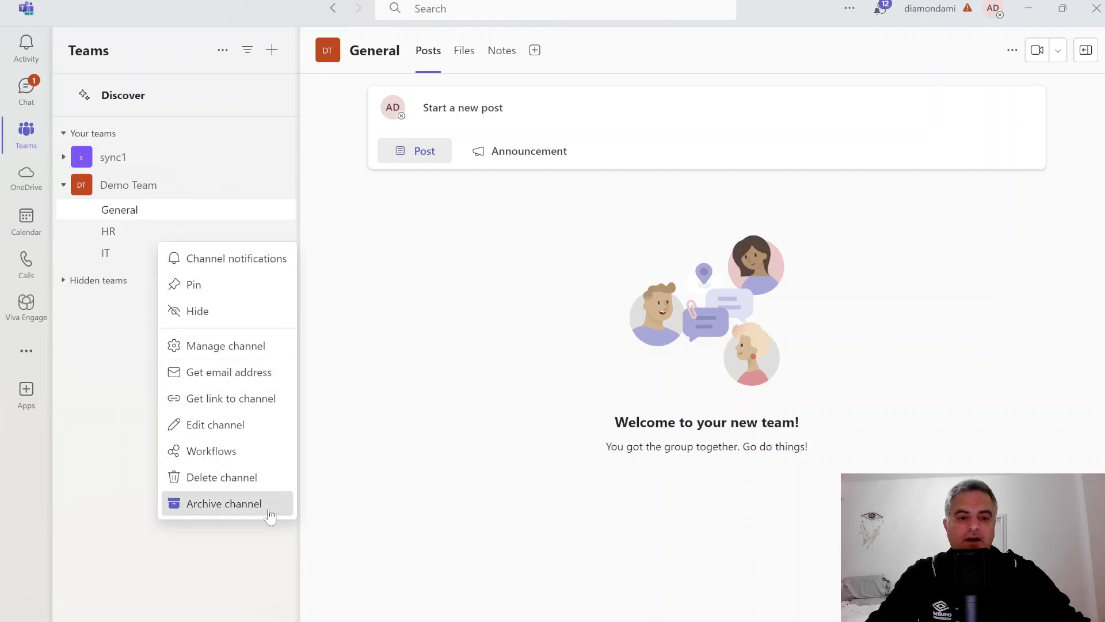
pyautogui.click(224, 503)
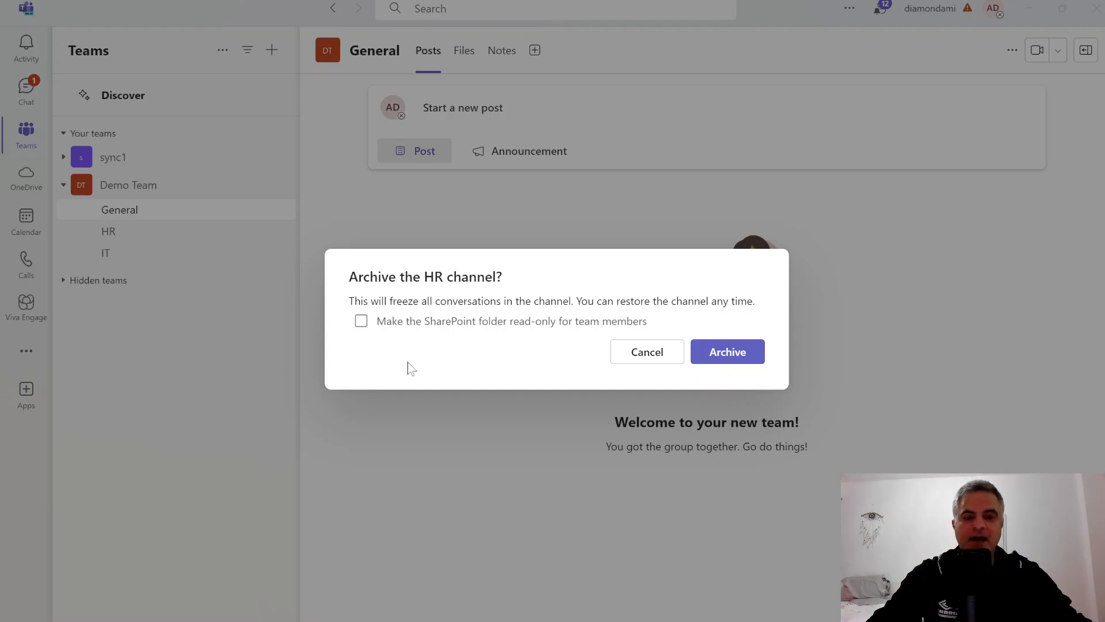
pyautogui.click(360, 322)
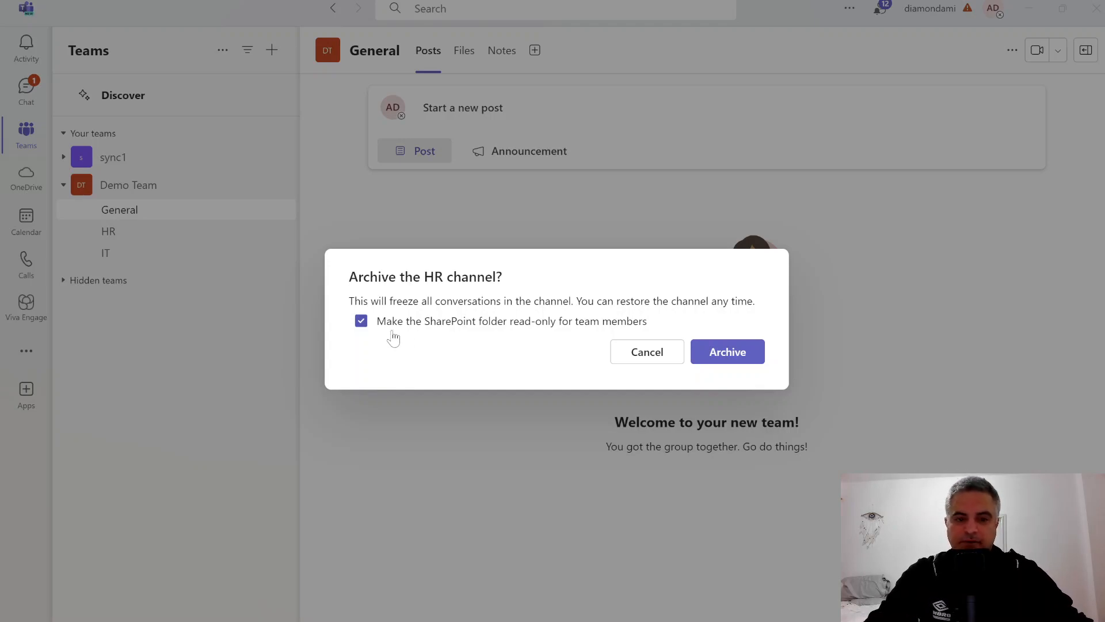
pyautogui.click(360, 321)
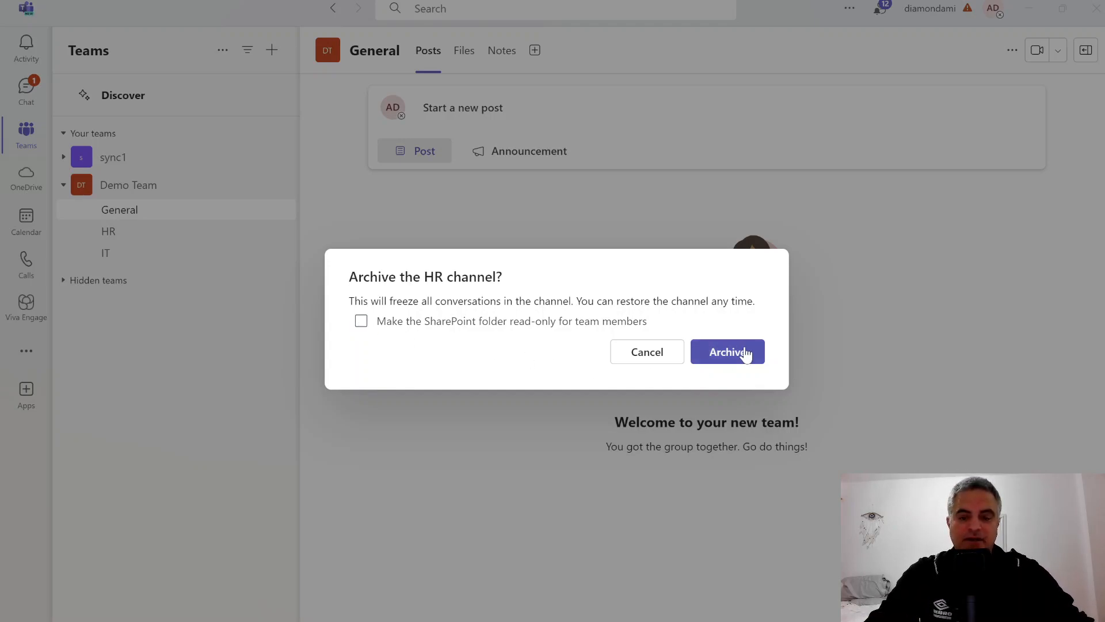
pyautogui.click(726, 353)
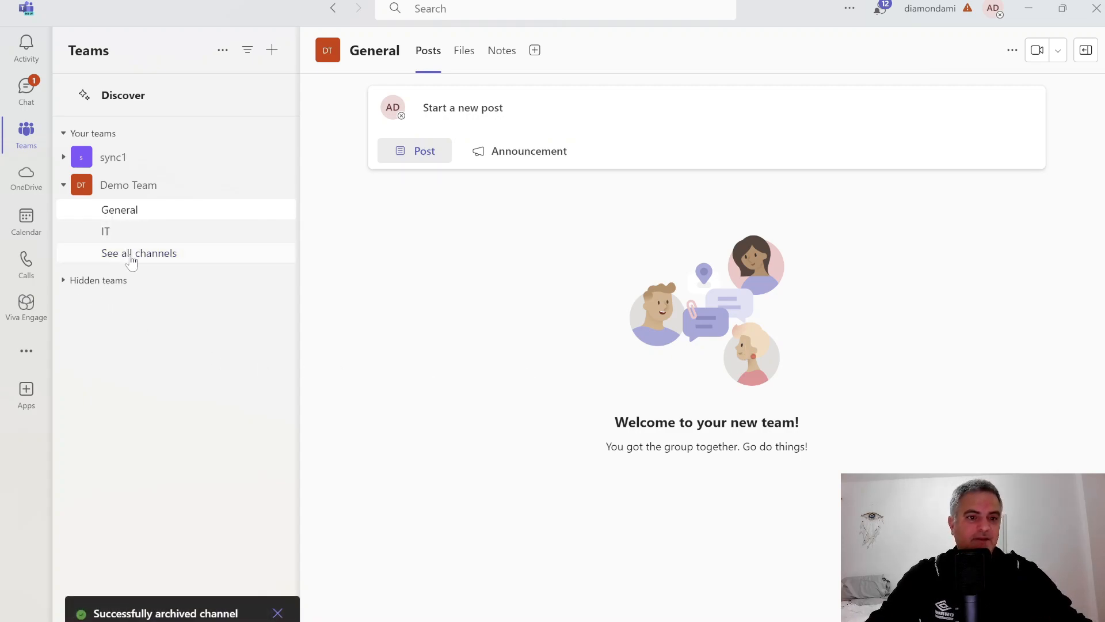
# From See all channels, open hidden HR, check its Files, and return to Posts
pyautogui.click(139, 253)
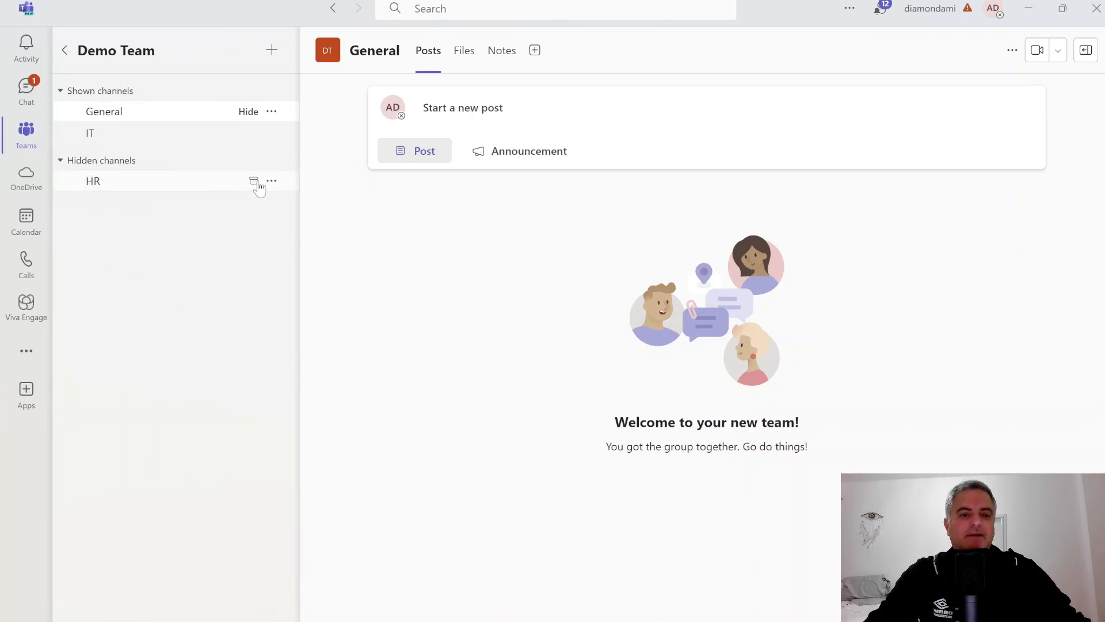
pyautogui.moveTo(143, 186)
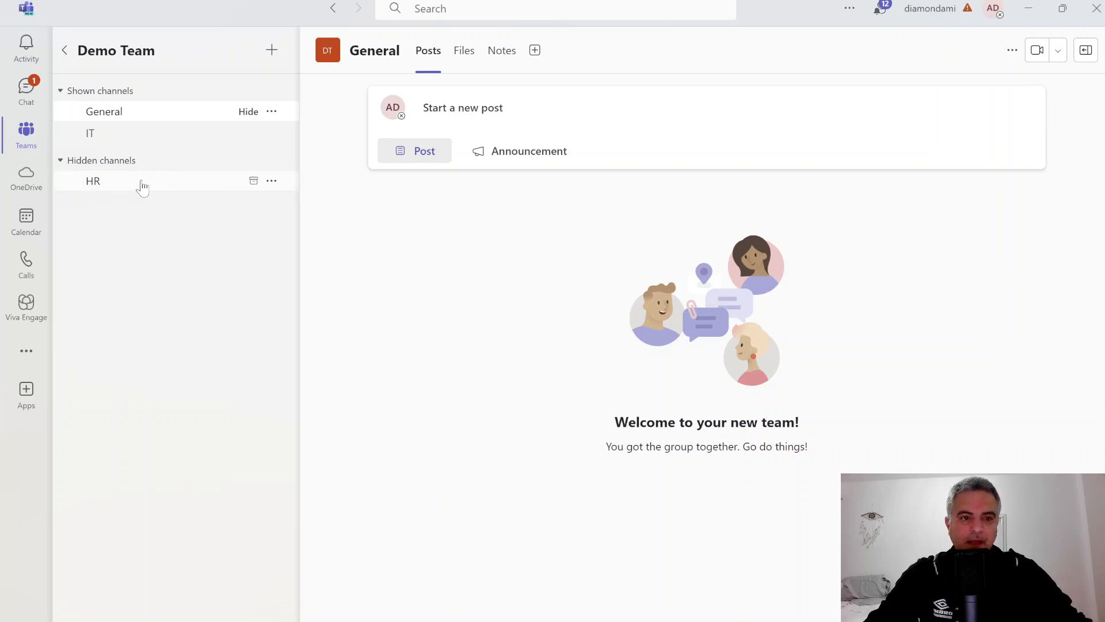
pyautogui.click(92, 180)
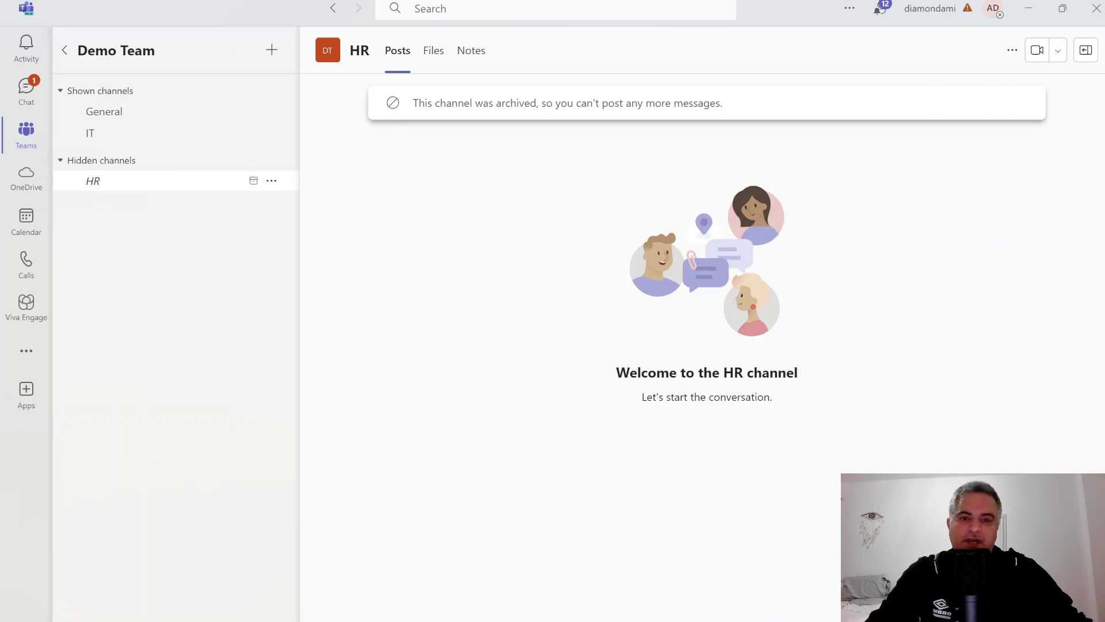
pyautogui.moveTo(741, 128)
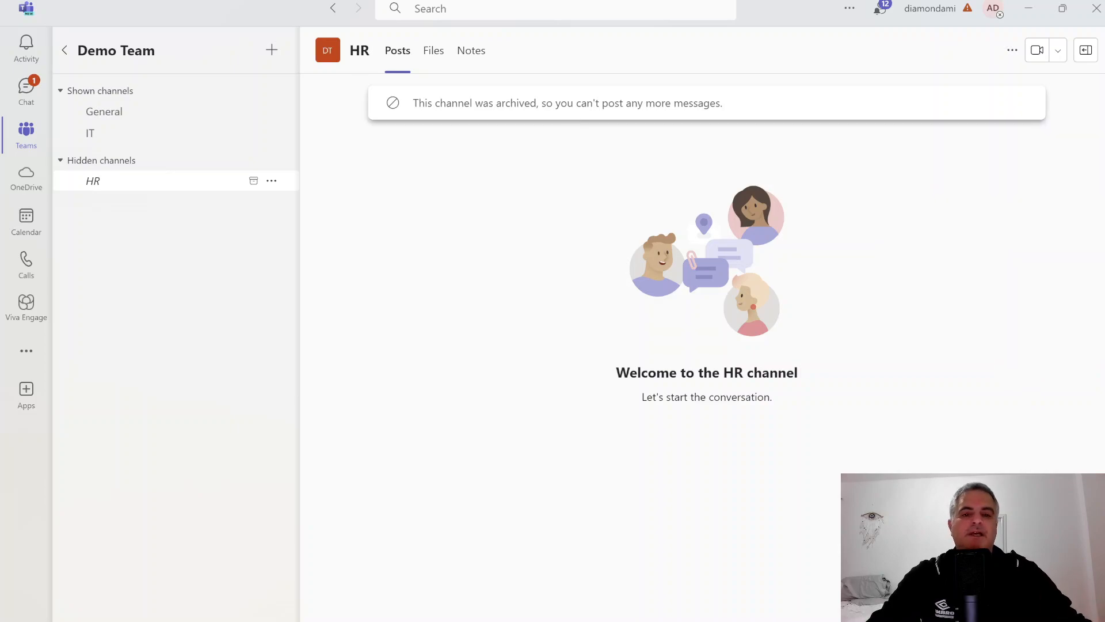
pyautogui.click(432, 49)
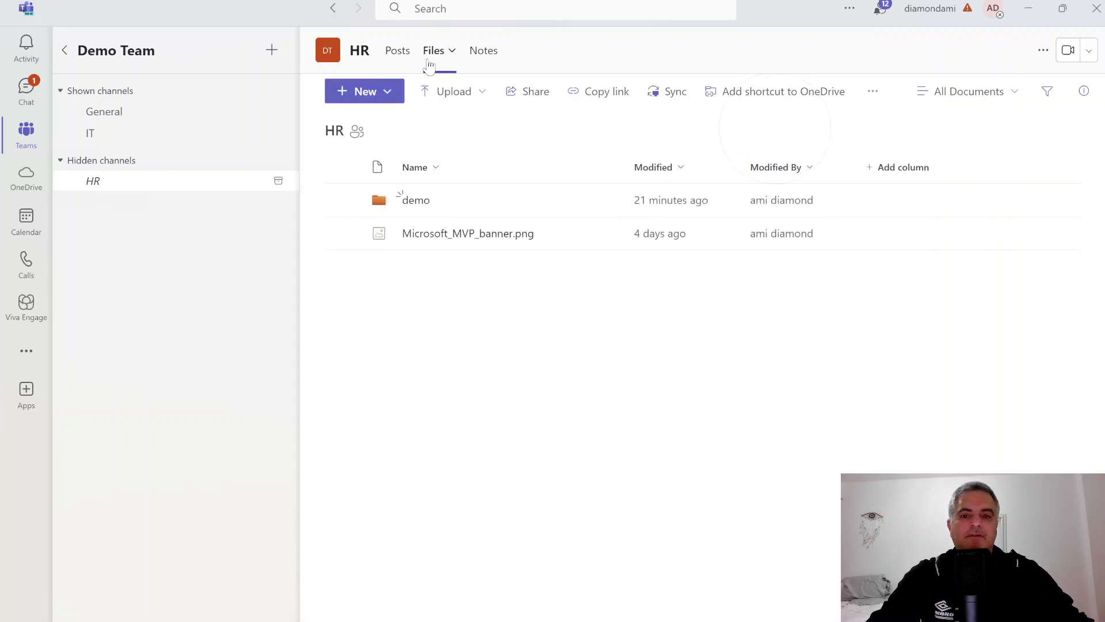
pyautogui.click(397, 50)
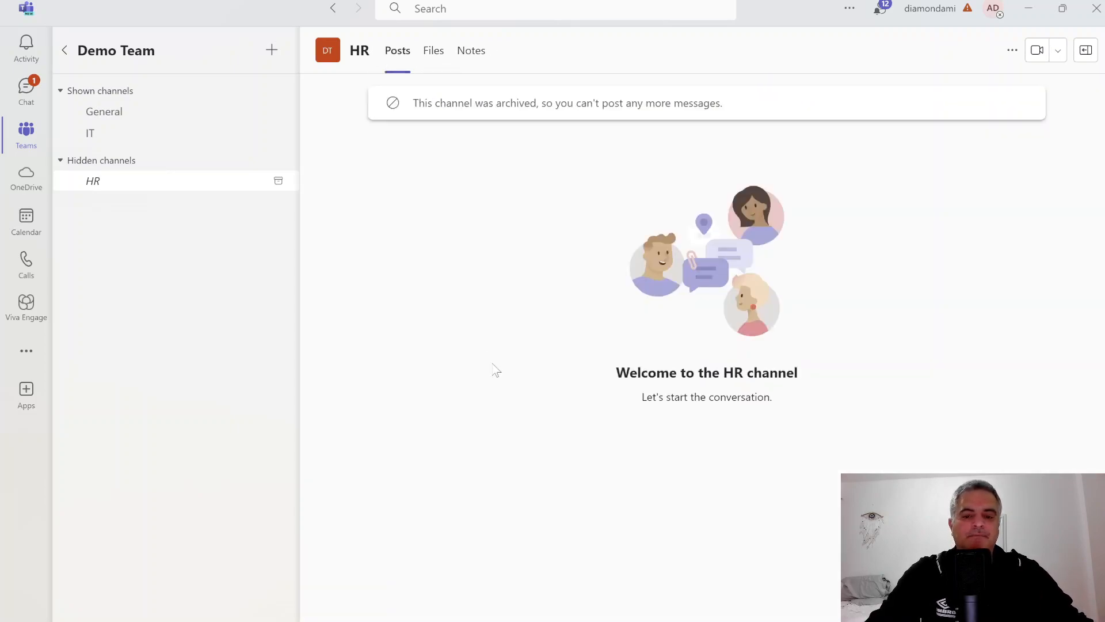
pyautogui.moveTo(774, 605)
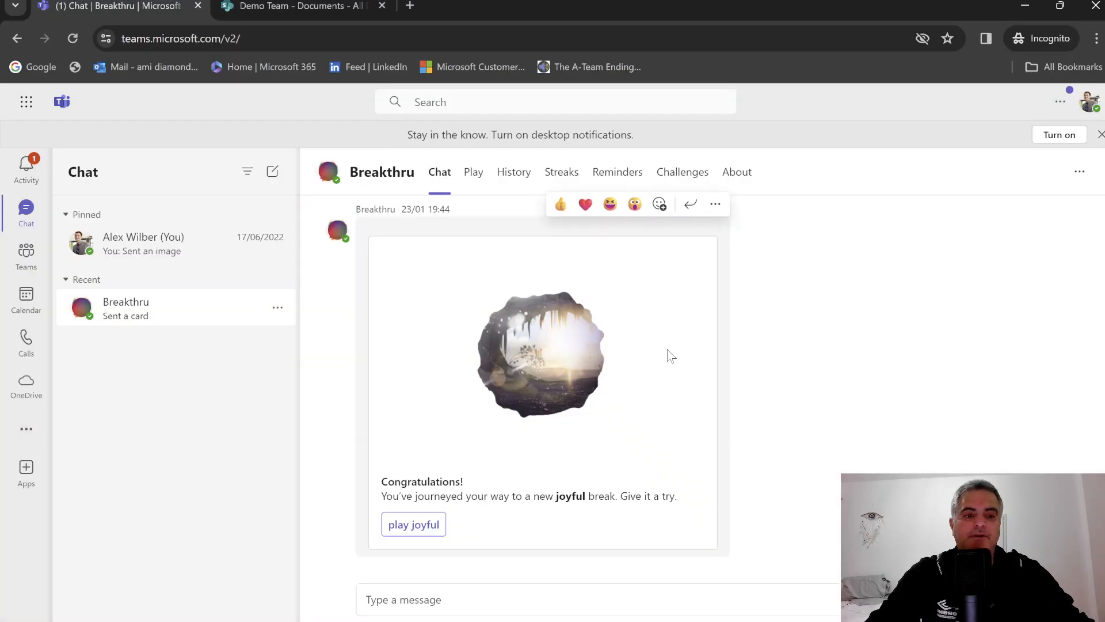
pyautogui.moveTo(27, 253)
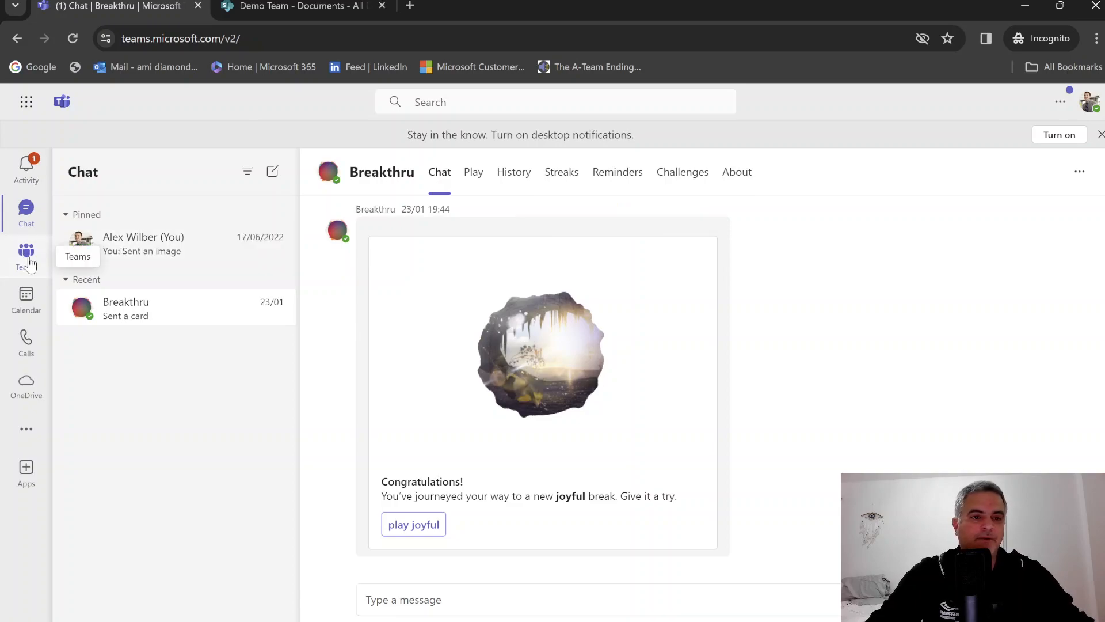
# In the web Teams session, open Demo Team's HR channel showing the archived notice
pyautogui.click(26, 253)
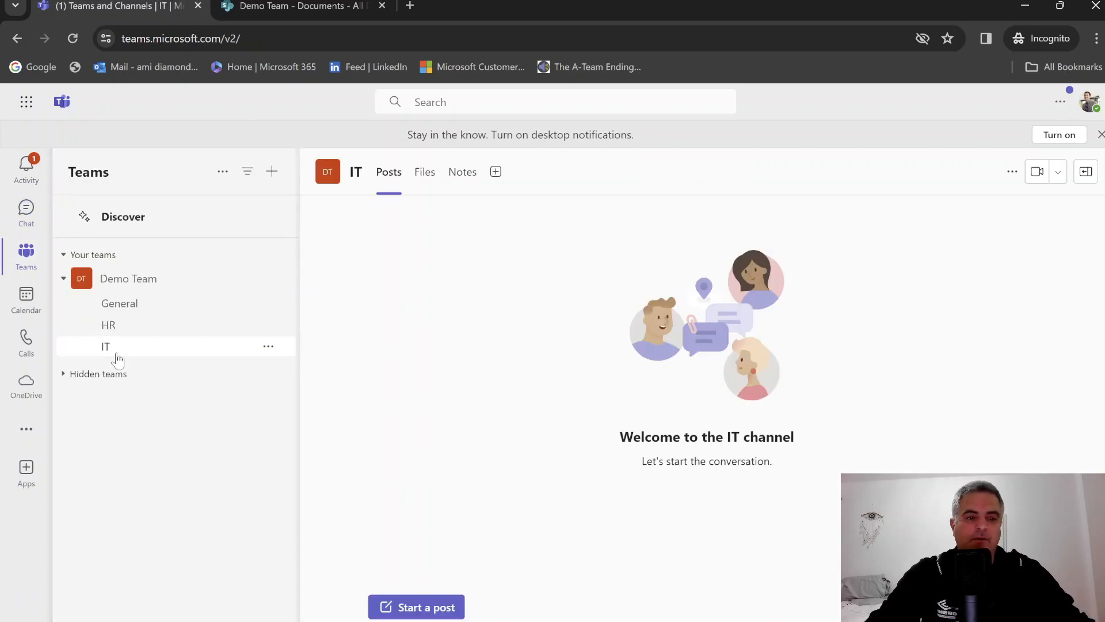
pyautogui.click(108, 325)
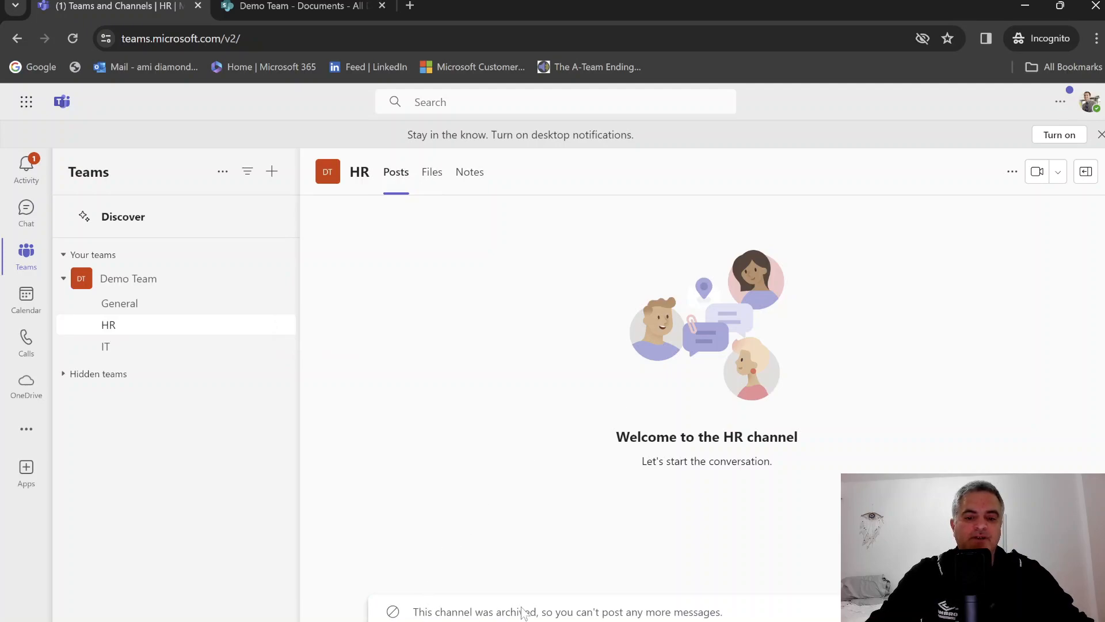
pyautogui.moveTo(687, 608)
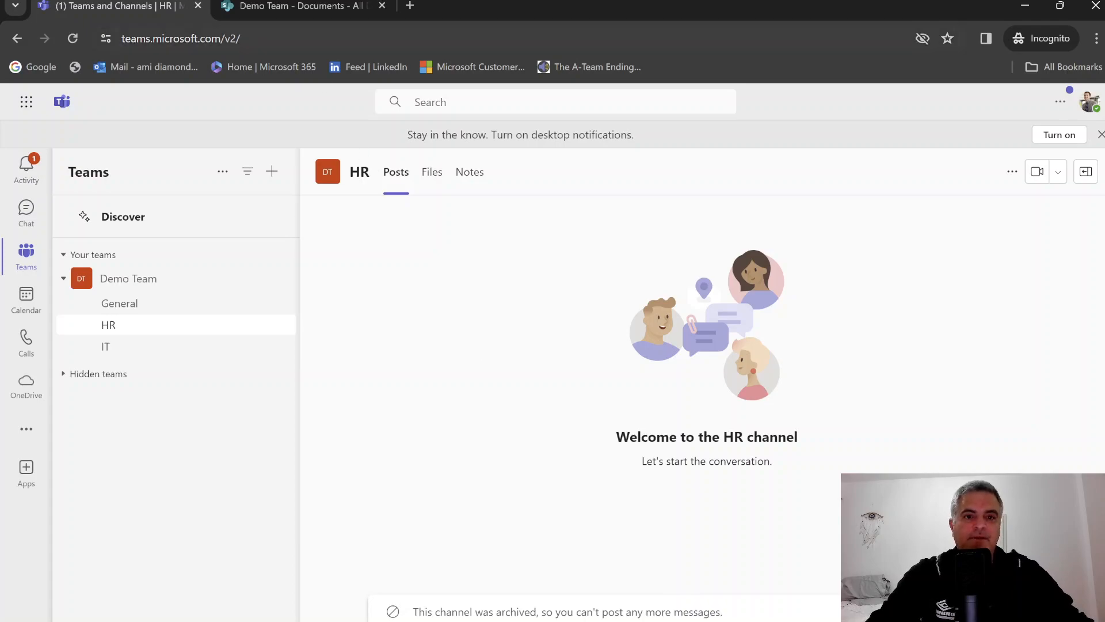
# In SharePoint's Documents > HR folder, check the + New create options are still offered
pyautogui.click(303, 7)
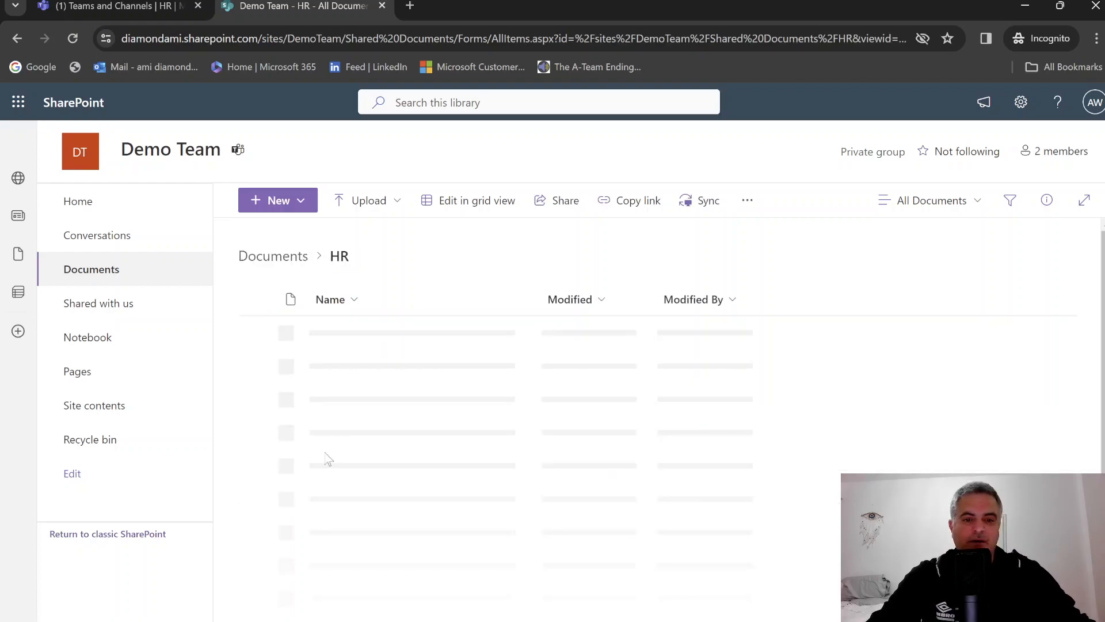
pyautogui.click(278, 200)
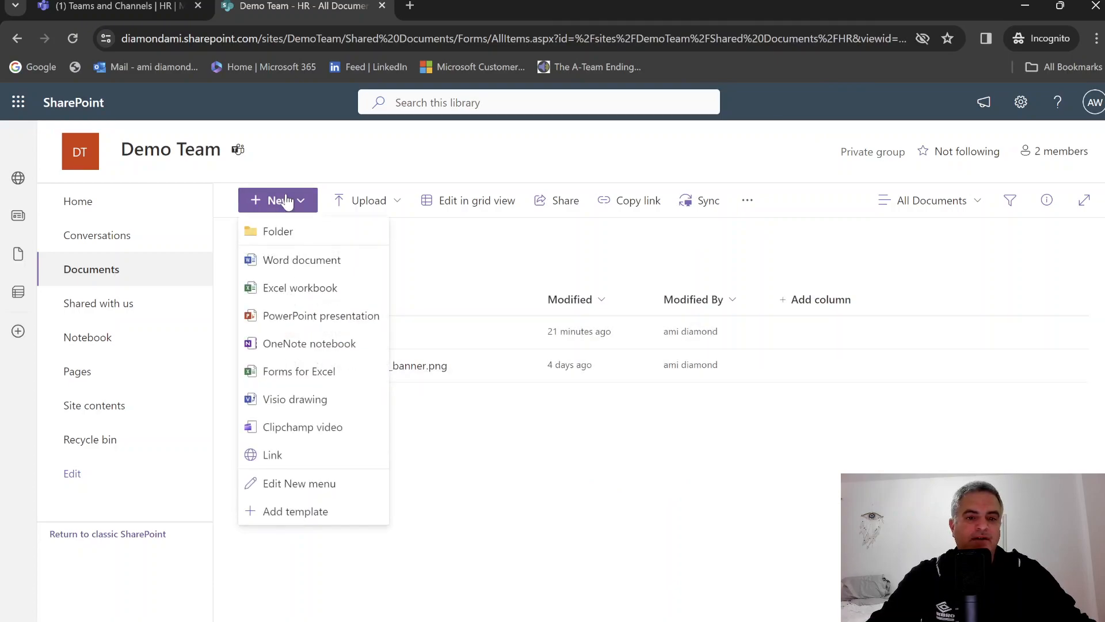
pyautogui.click(278, 201)
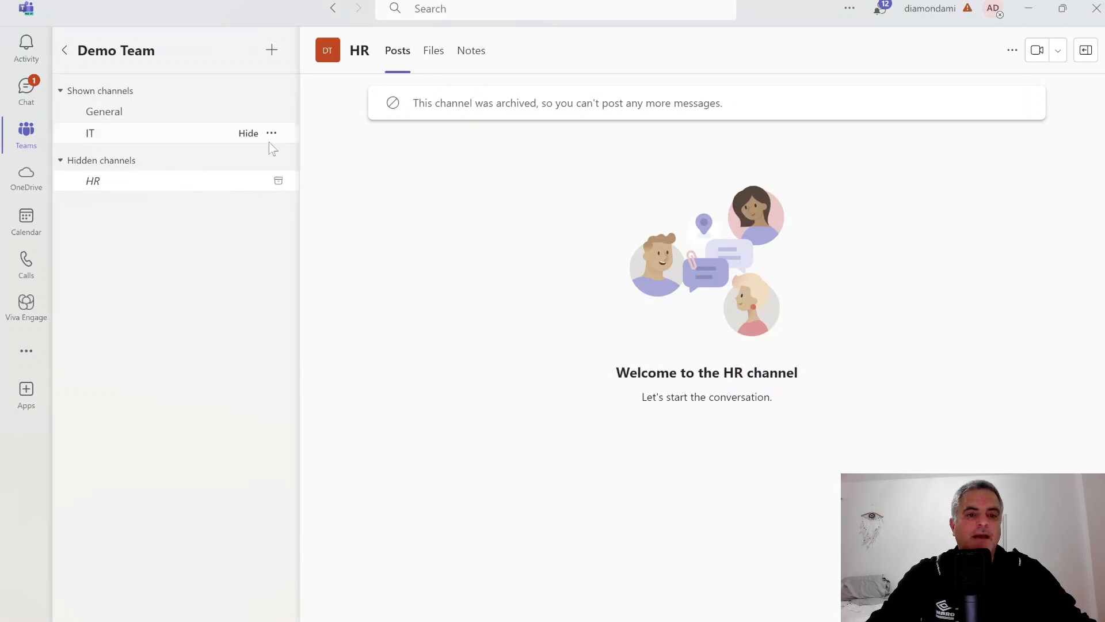
# Archive Demo Team's IT channel and confirm in the dialog
pyautogui.click(271, 134)
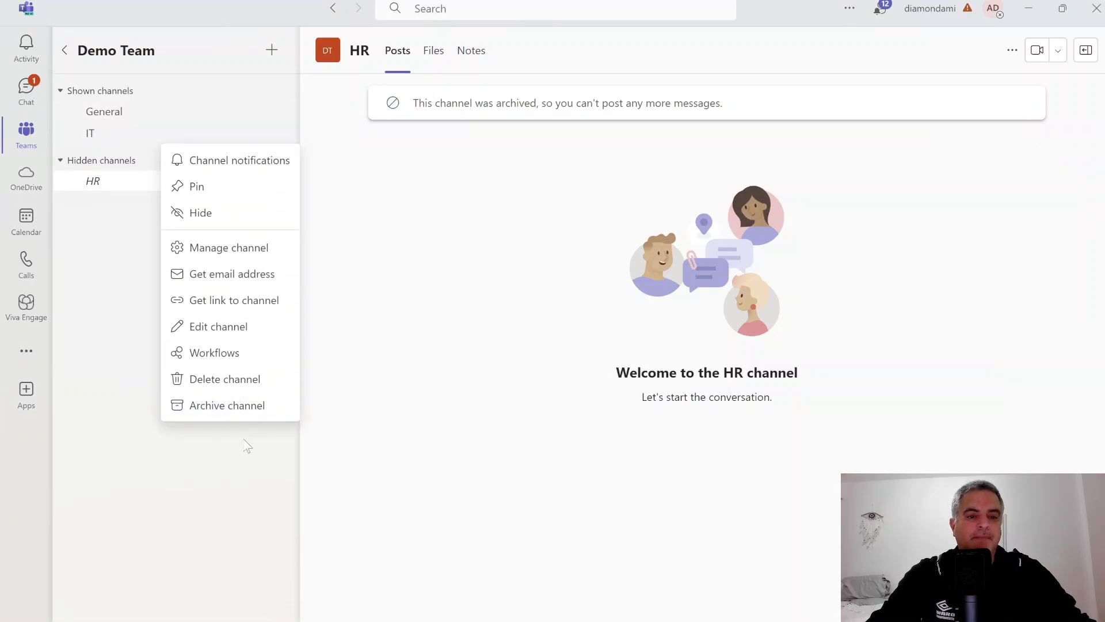
pyautogui.moveTo(104, 112)
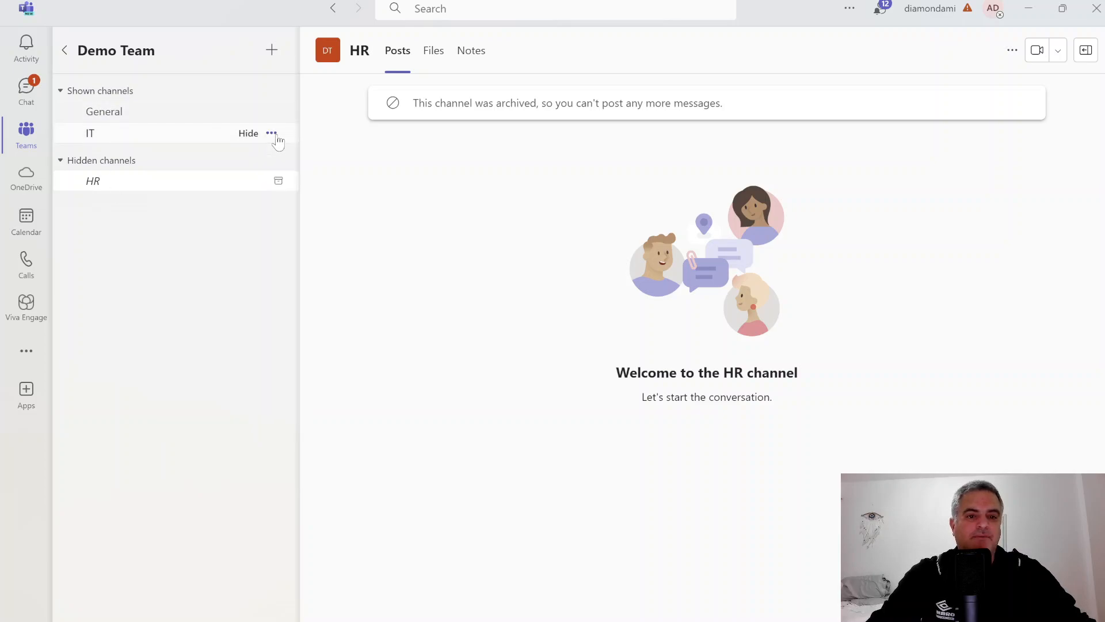
pyautogui.click(272, 133)
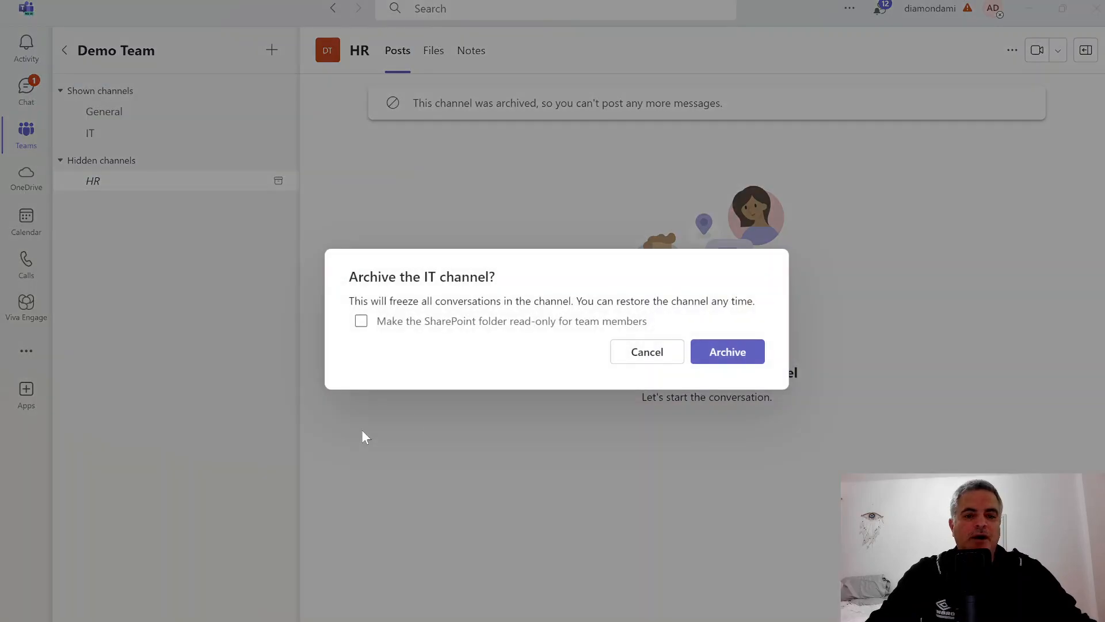
pyautogui.click(360, 321)
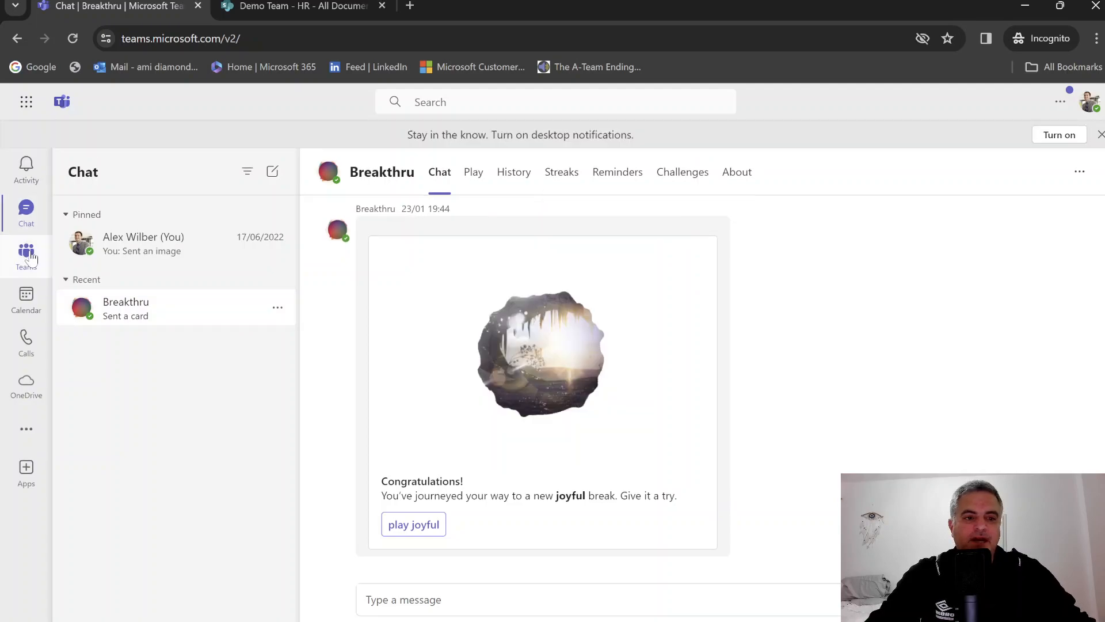
# Switch the web Teams session to the Teams and Channels view
pyautogui.click(27, 252)
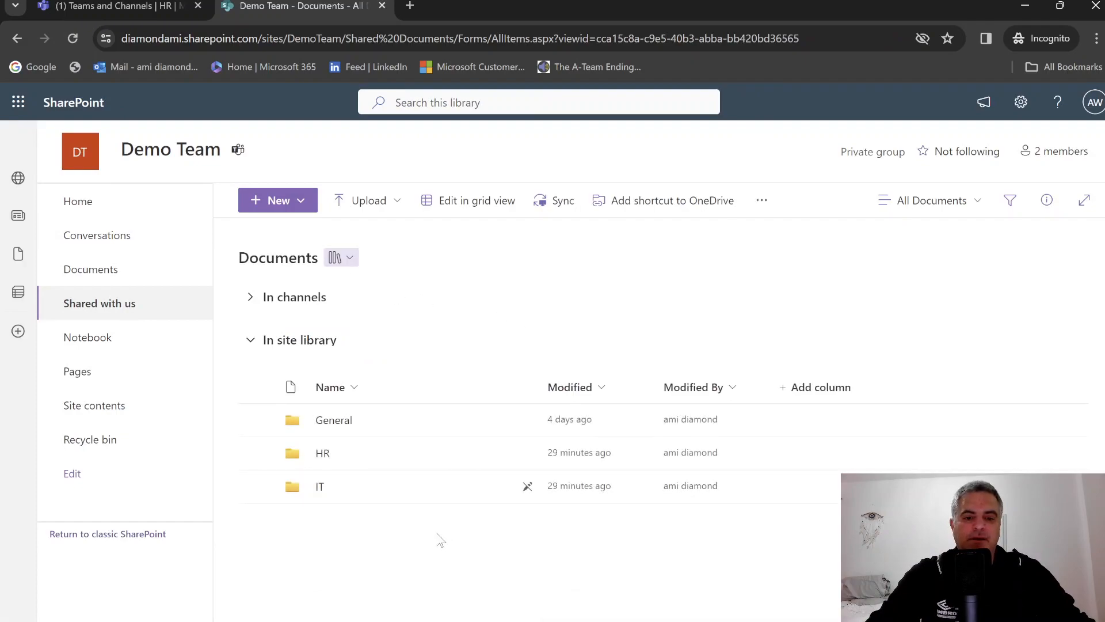
pyautogui.moveTo(441, 486)
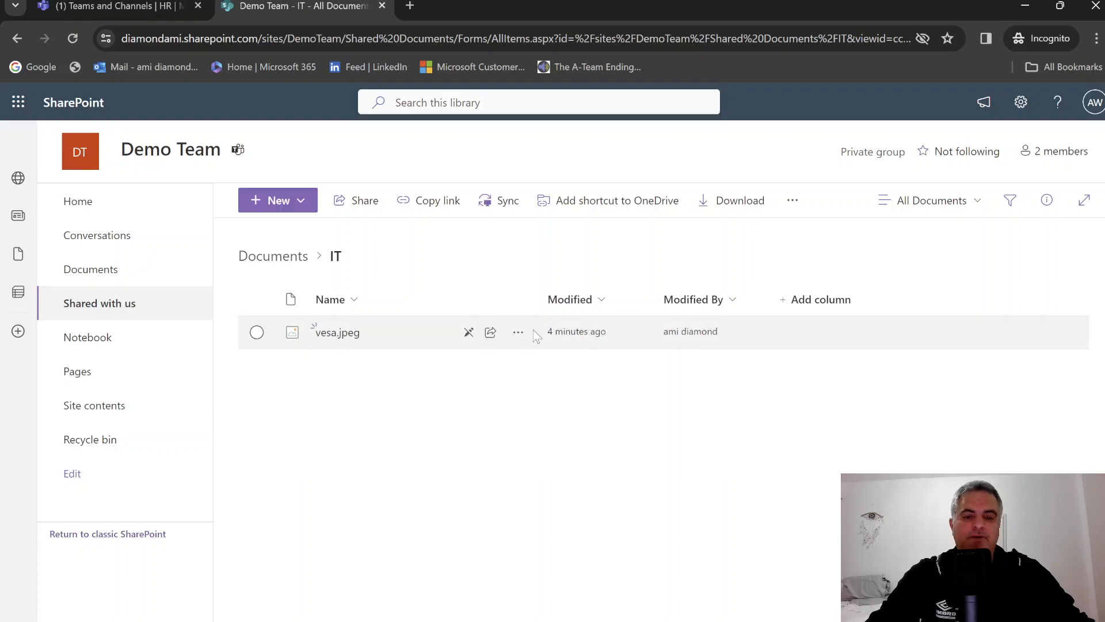
pyautogui.moveTo(46, 77)
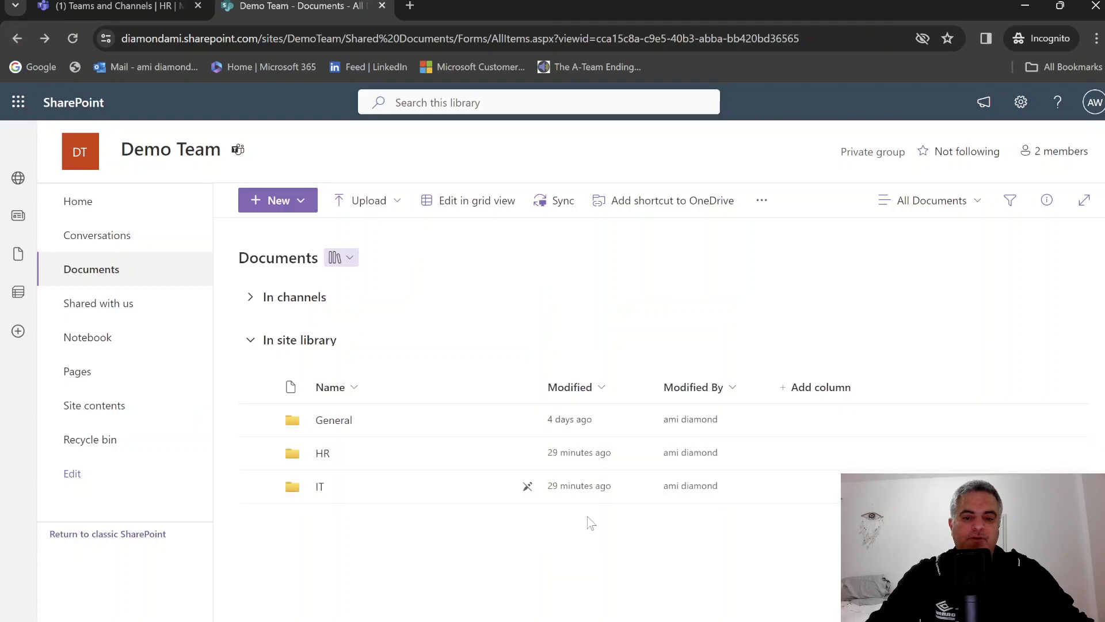
pyautogui.click(518, 486)
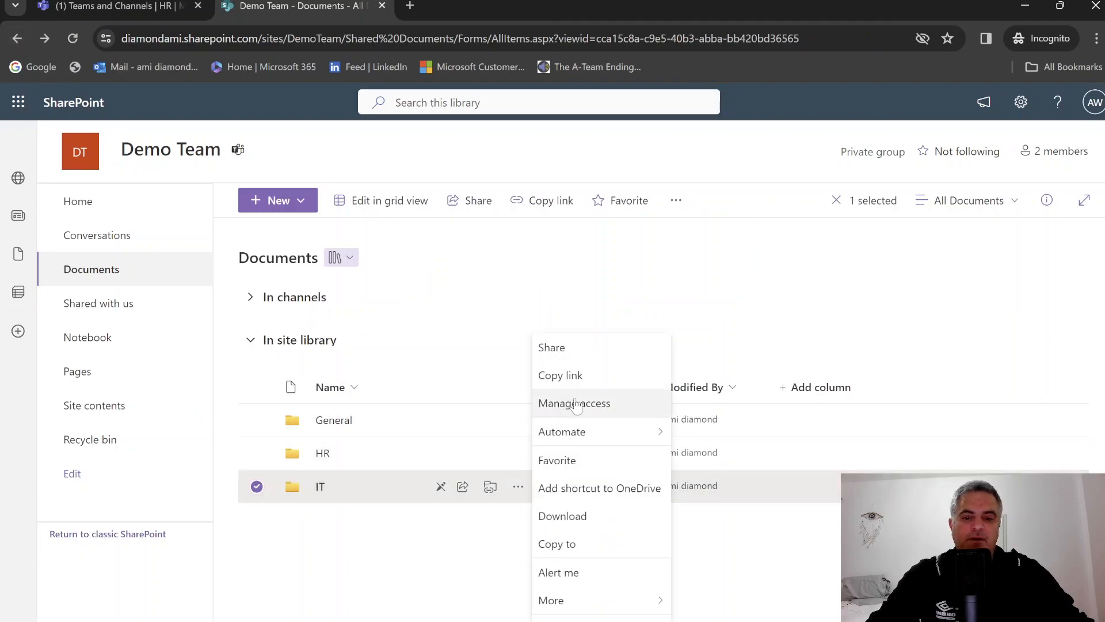
pyautogui.click(574, 403)
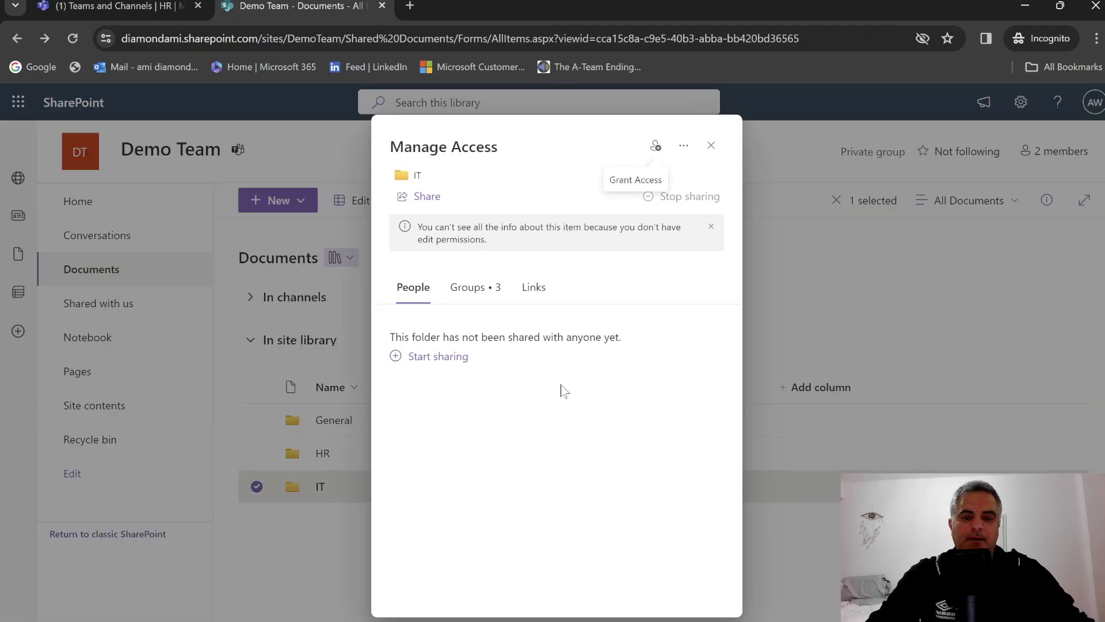
pyautogui.click(466, 287)
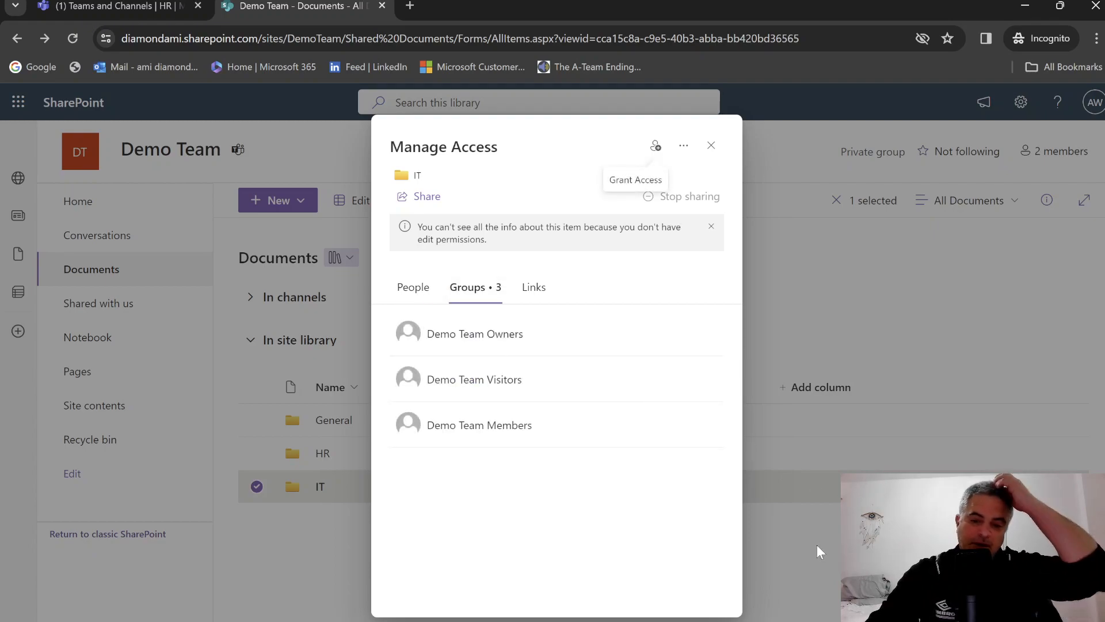
pyautogui.moveTo(741, 188)
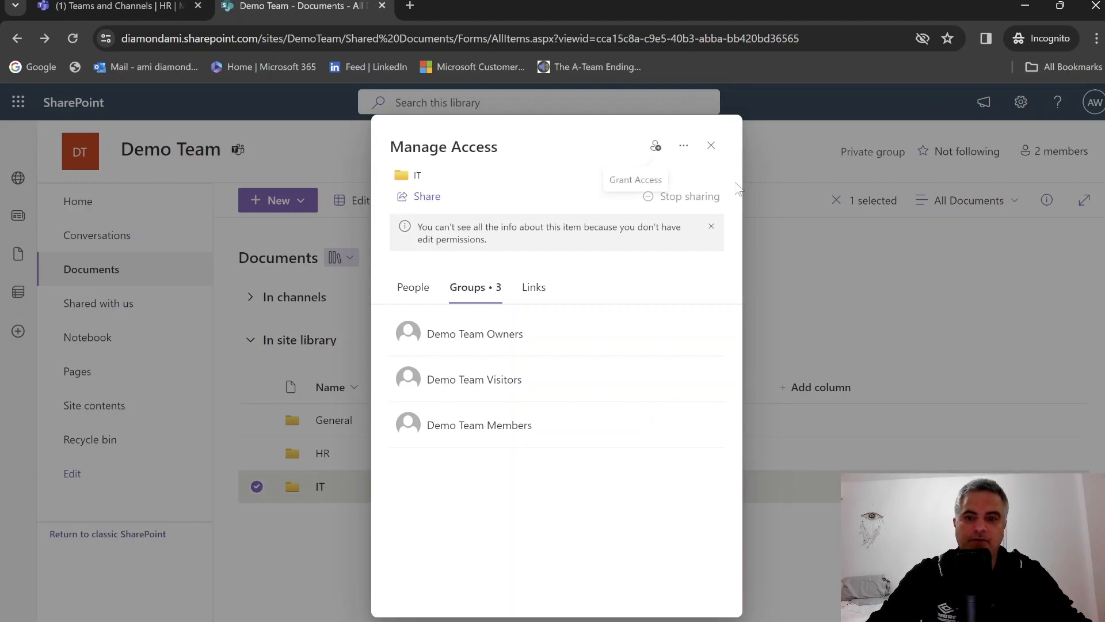
pyautogui.click(710, 145)
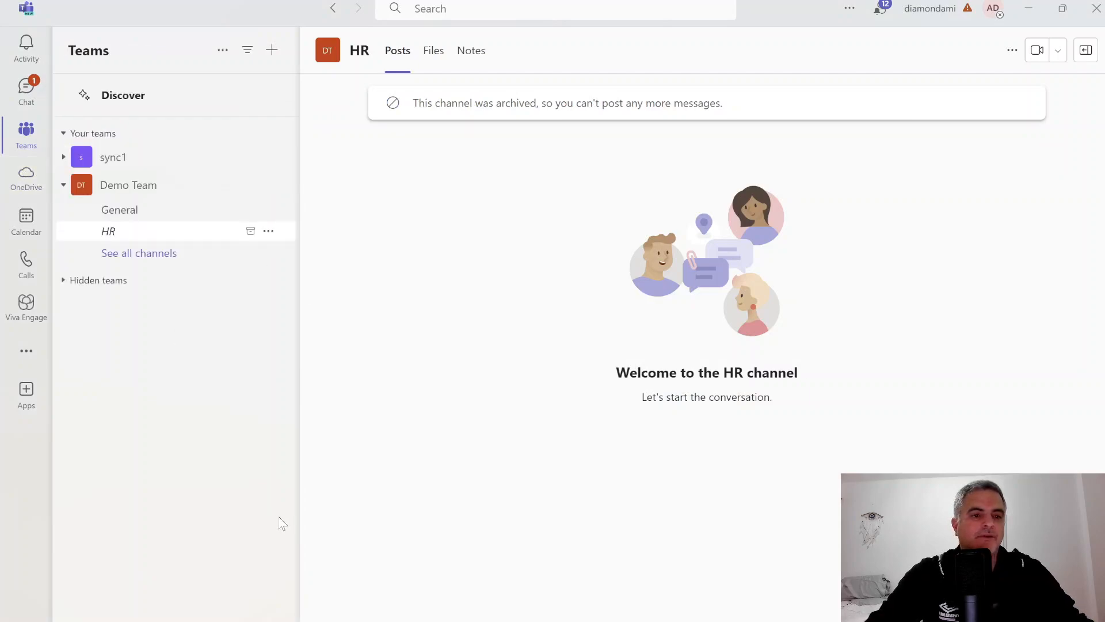
pyautogui.moveTo(199, 234)
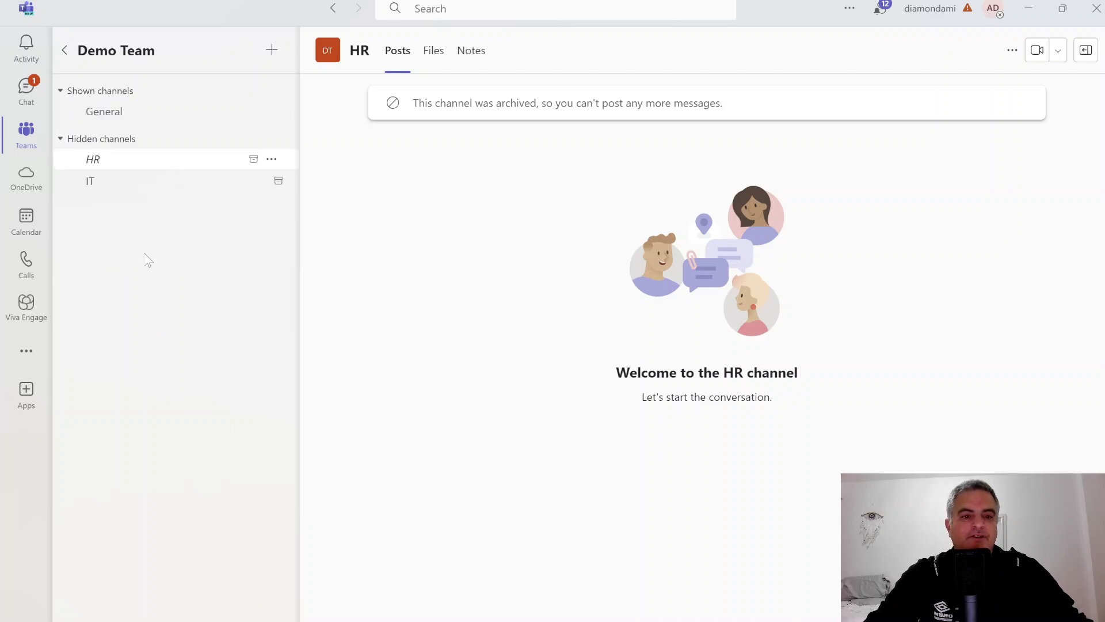
# Restore the HR channel from its ... menu and go back to the Teams list
pyautogui.click(272, 159)
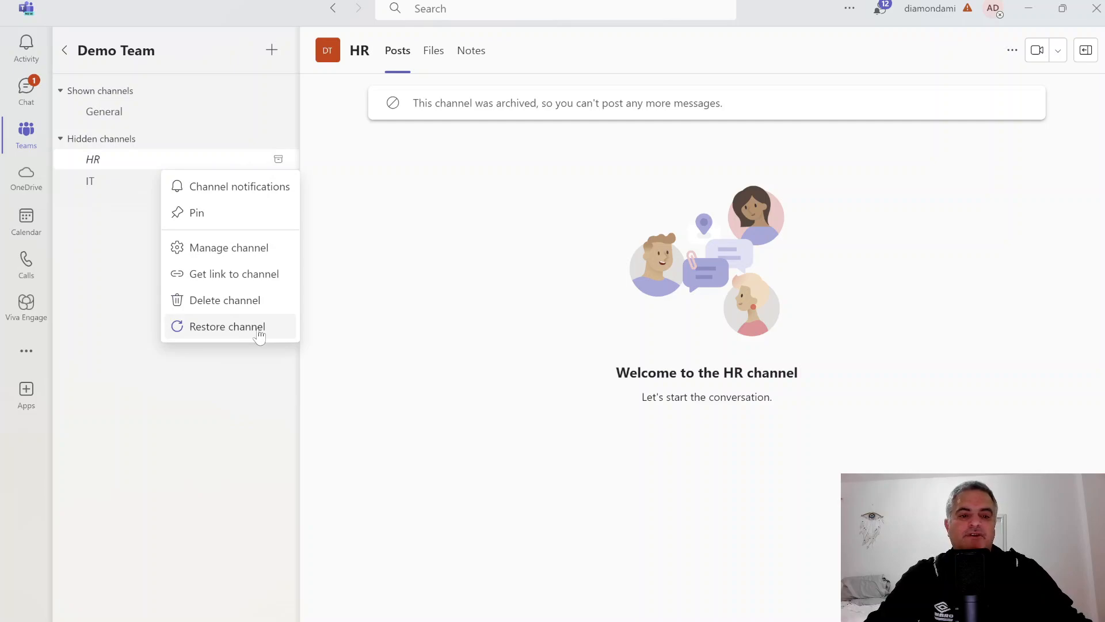
pyautogui.click(227, 325)
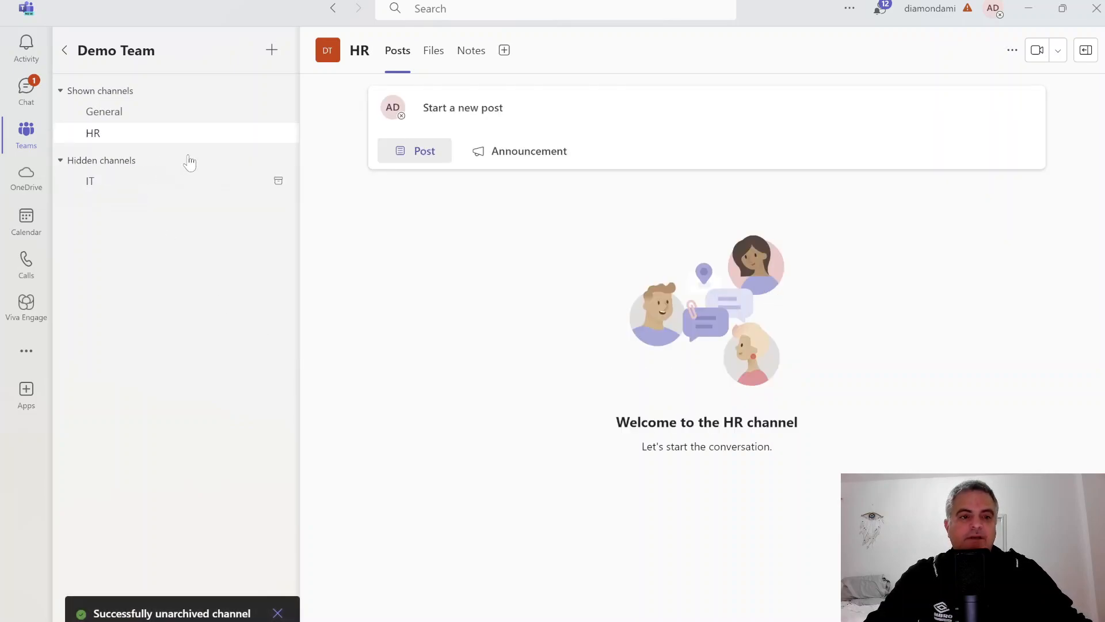
pyautogui.moveTo(65, 49)
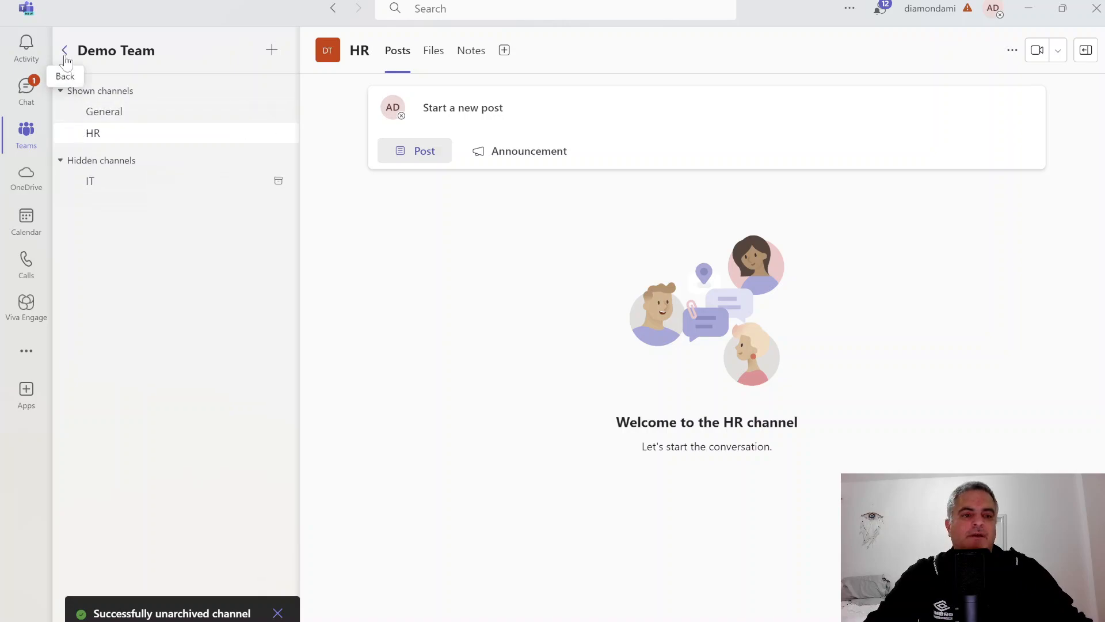
pyautogui.click(64, 50)
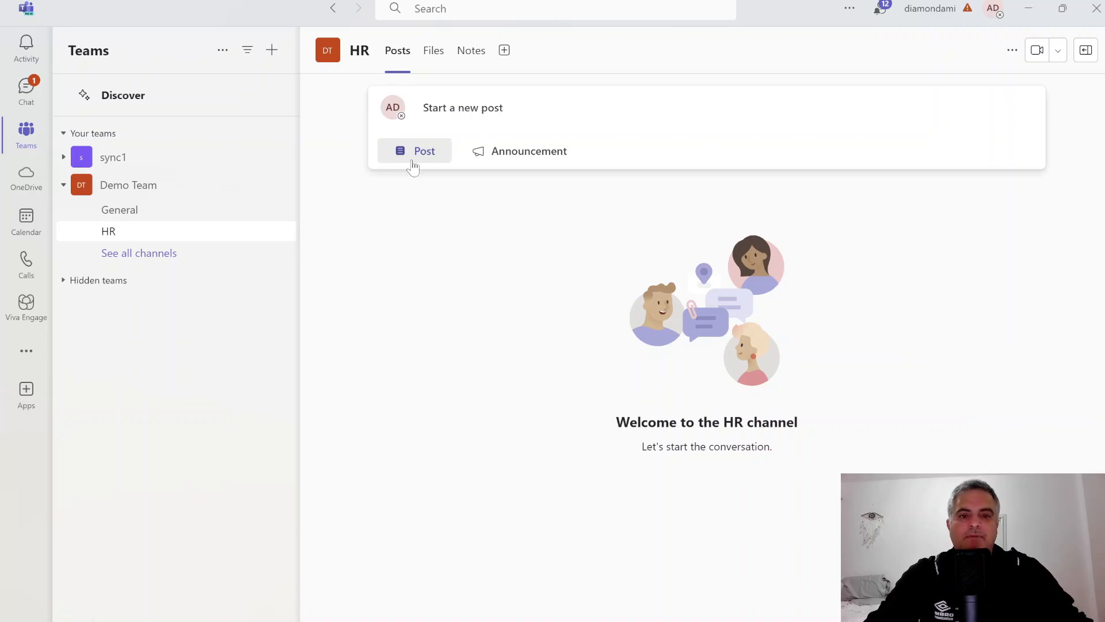
pyautogui.click(414, 151)
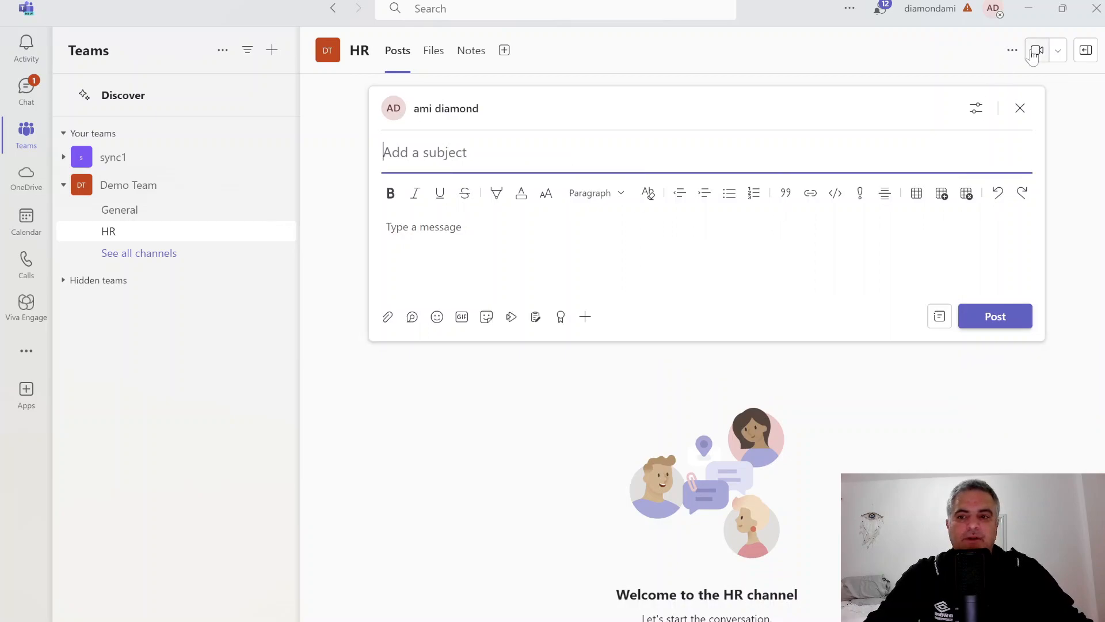
pyautogui.click(1019, 108)
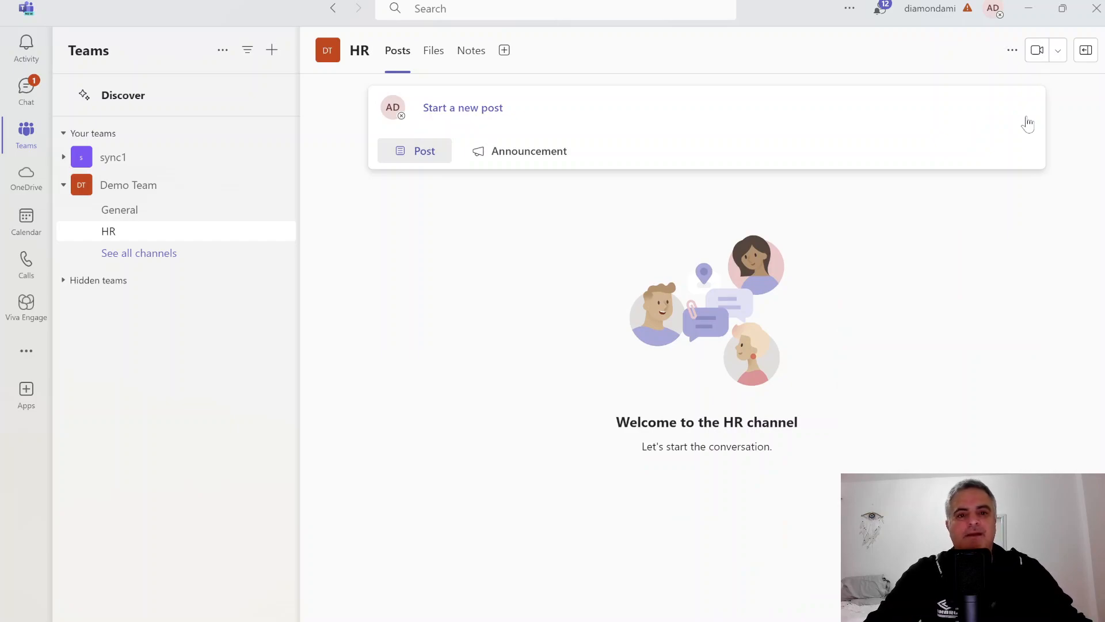
pyautogui.moveTo(126, 210)
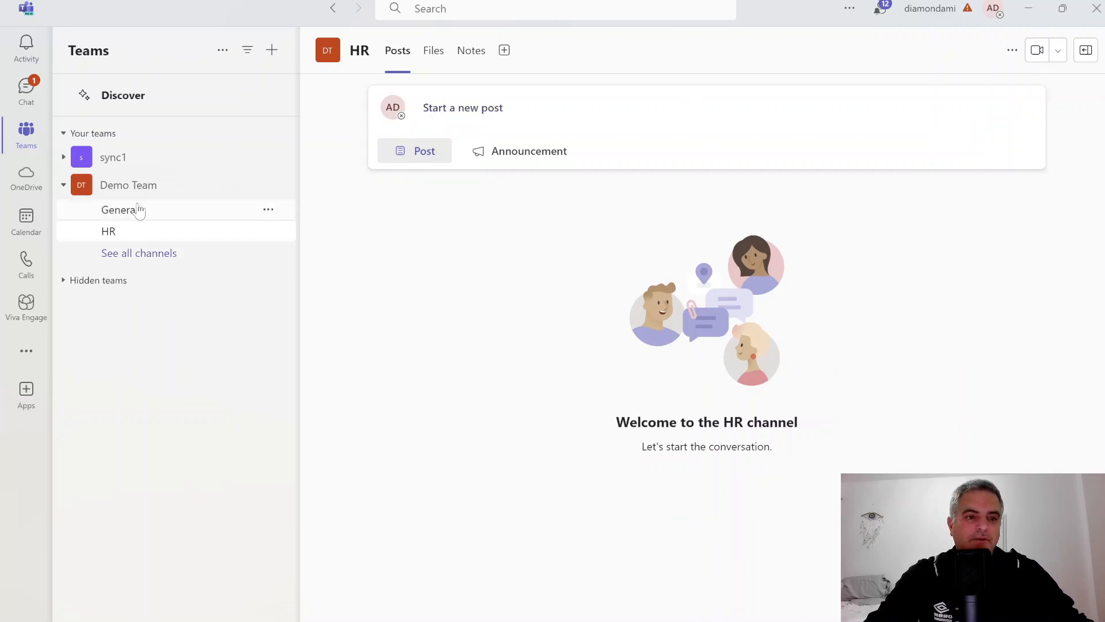
pyautogui.moveTo(248, 195)
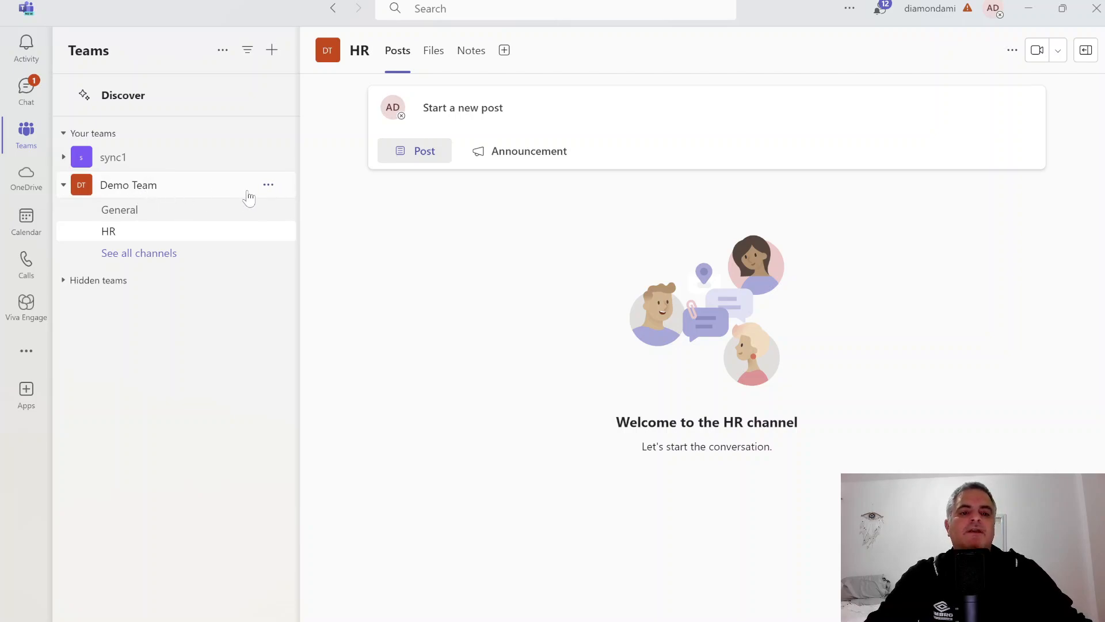
# From Manage team > Channels, expand Archived and unarchive the IT channel
pyautogui.click(269, 184)
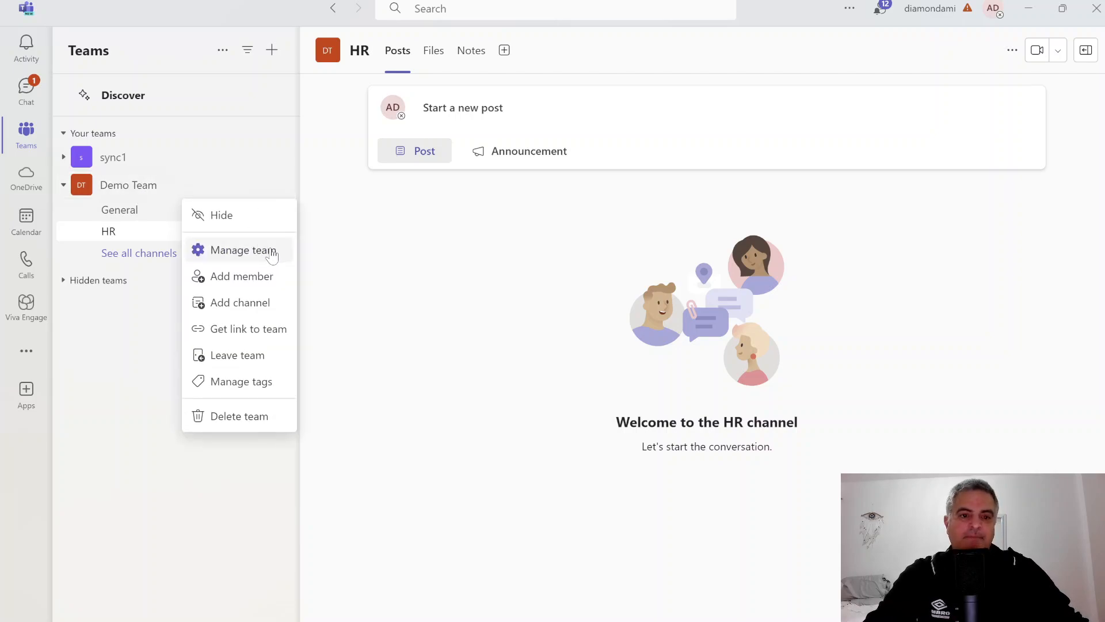
pyautogui.click(243, 250)
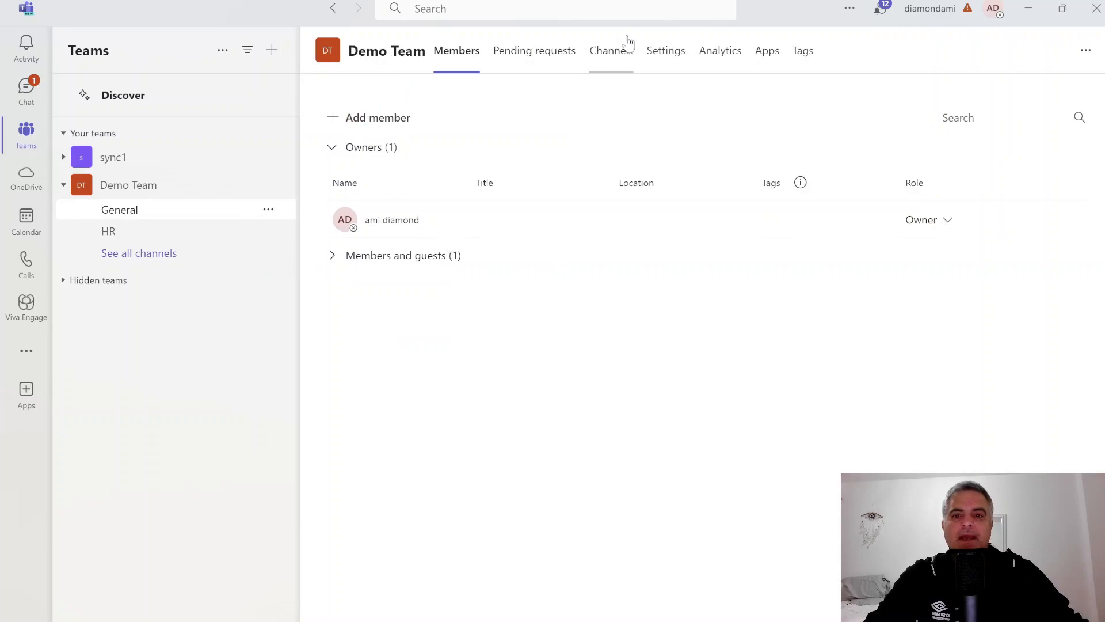
pyautogui.click(611, 49)
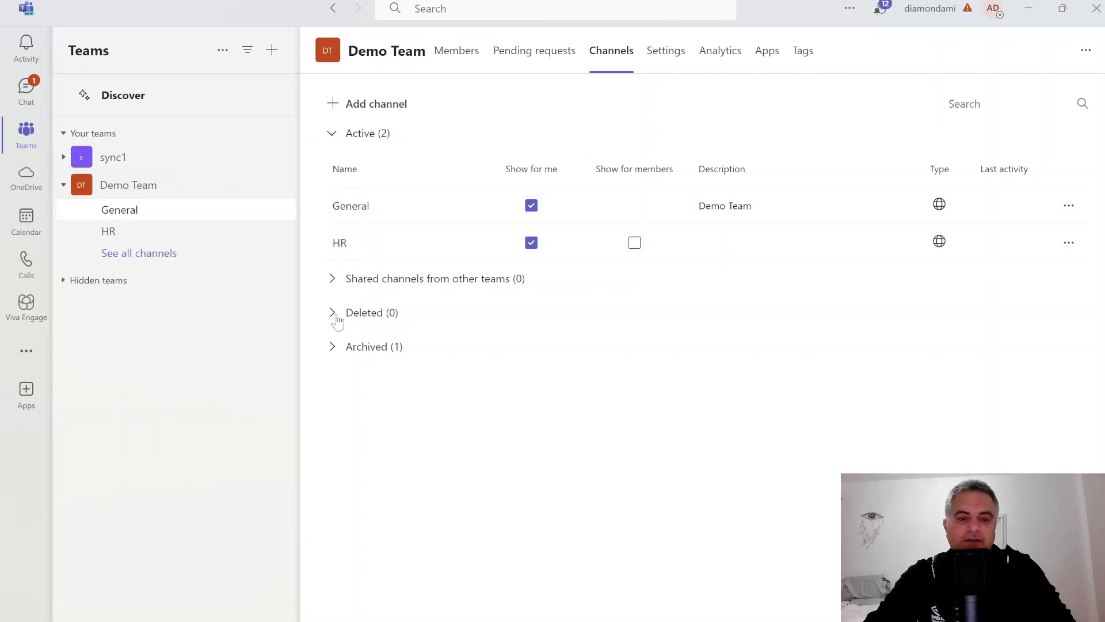
pyautogui.moveTo(335, 356)
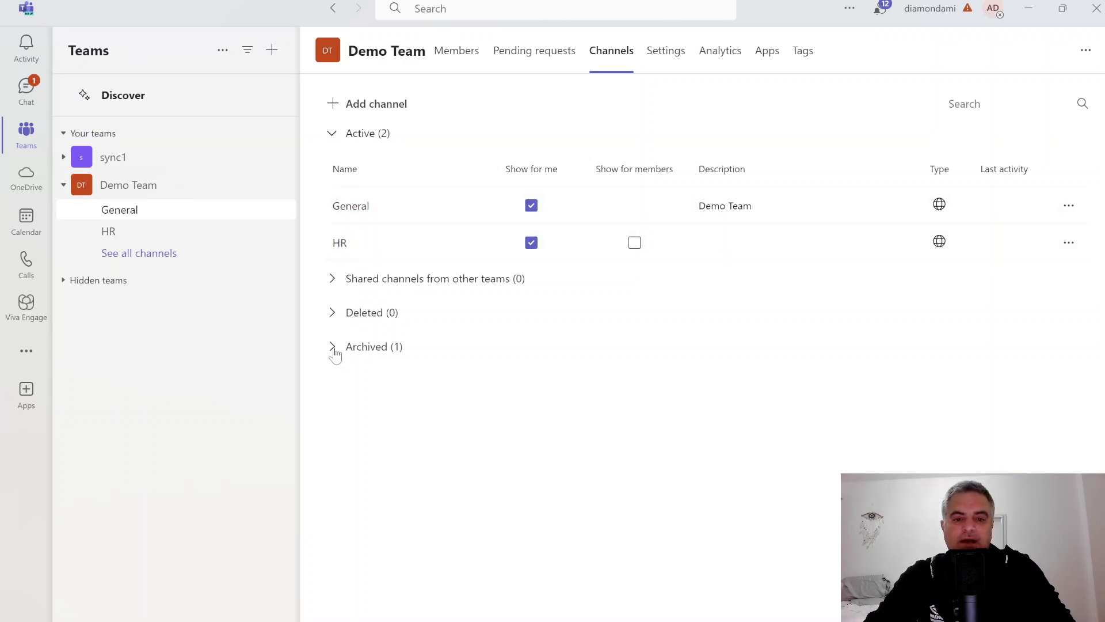
pyautogui.click(331, 346)
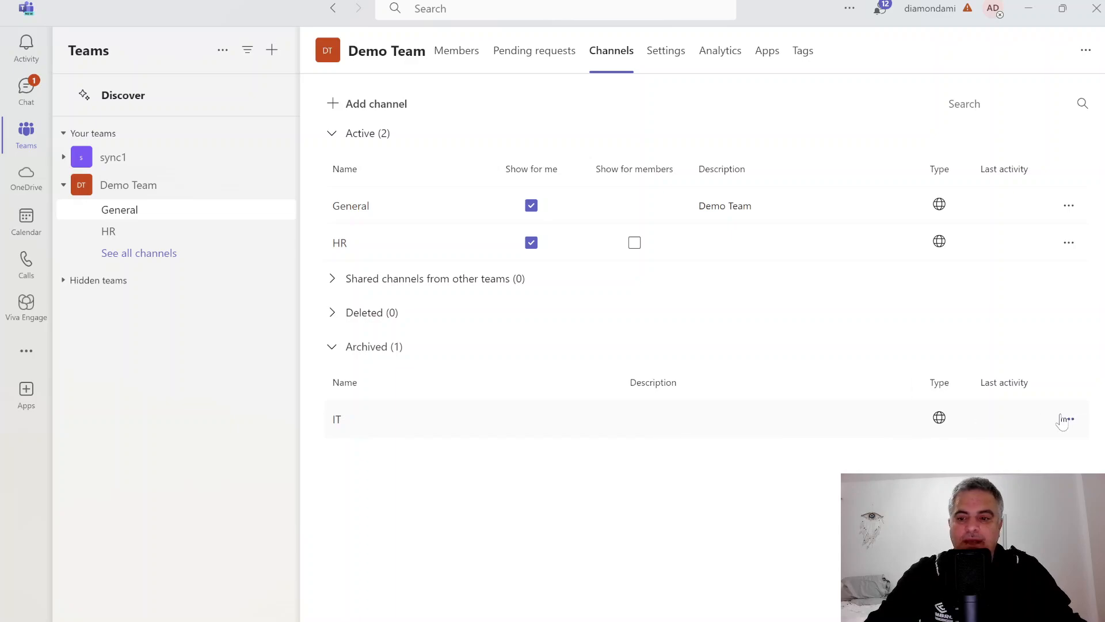
pyautogui.click(1068, 417)
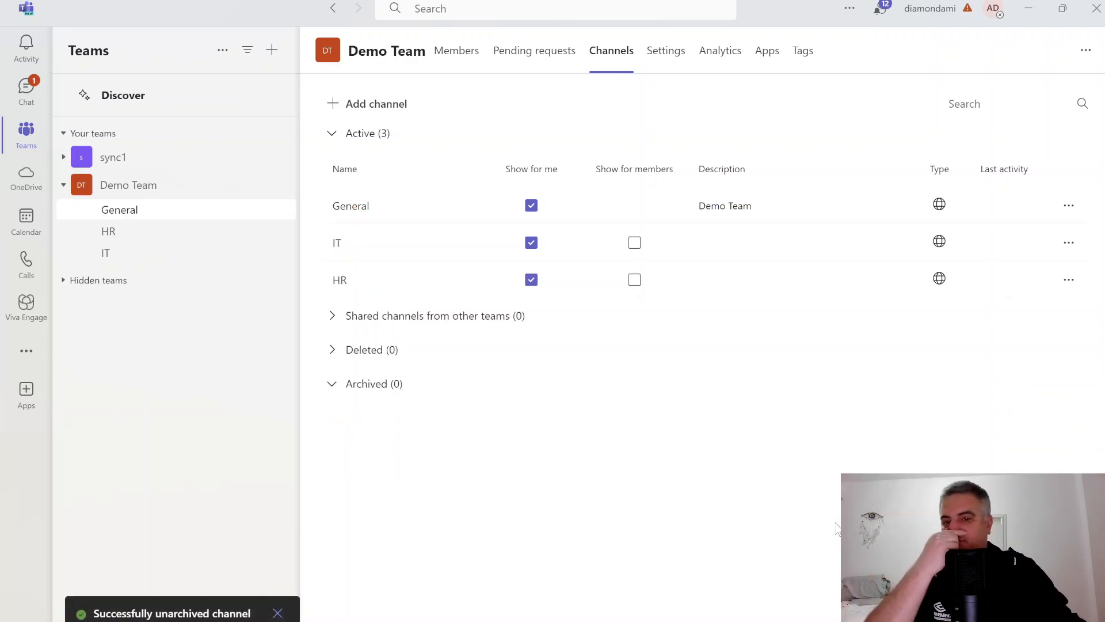
pyautogui.click(634, 279)
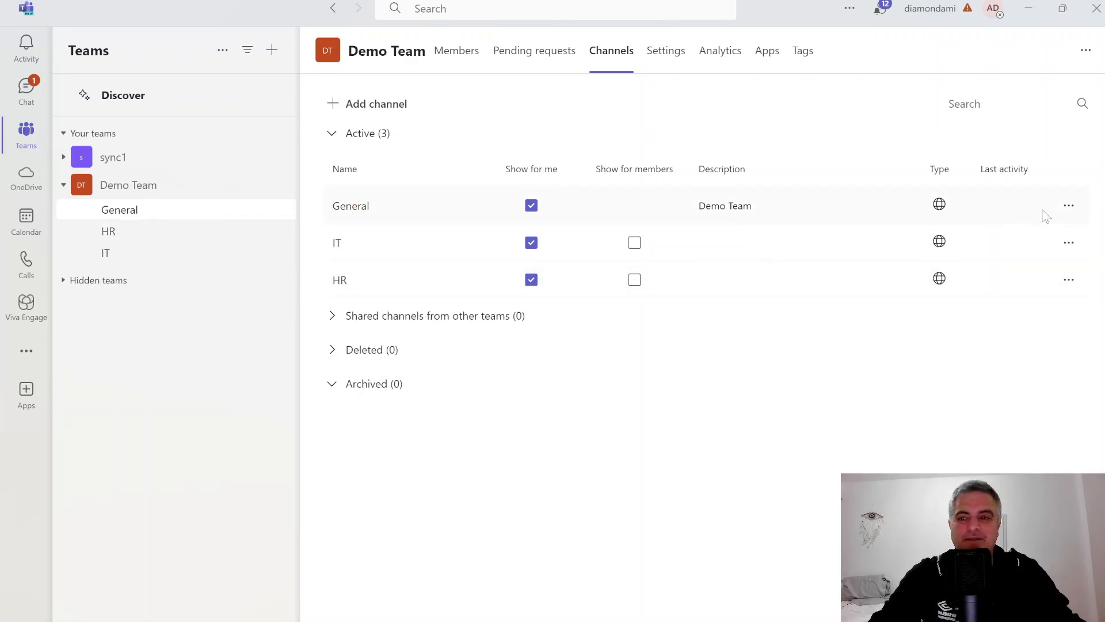
# Archive the HR channel again from its sidebar menu and confirm
pyautogui.click(1069, 205)
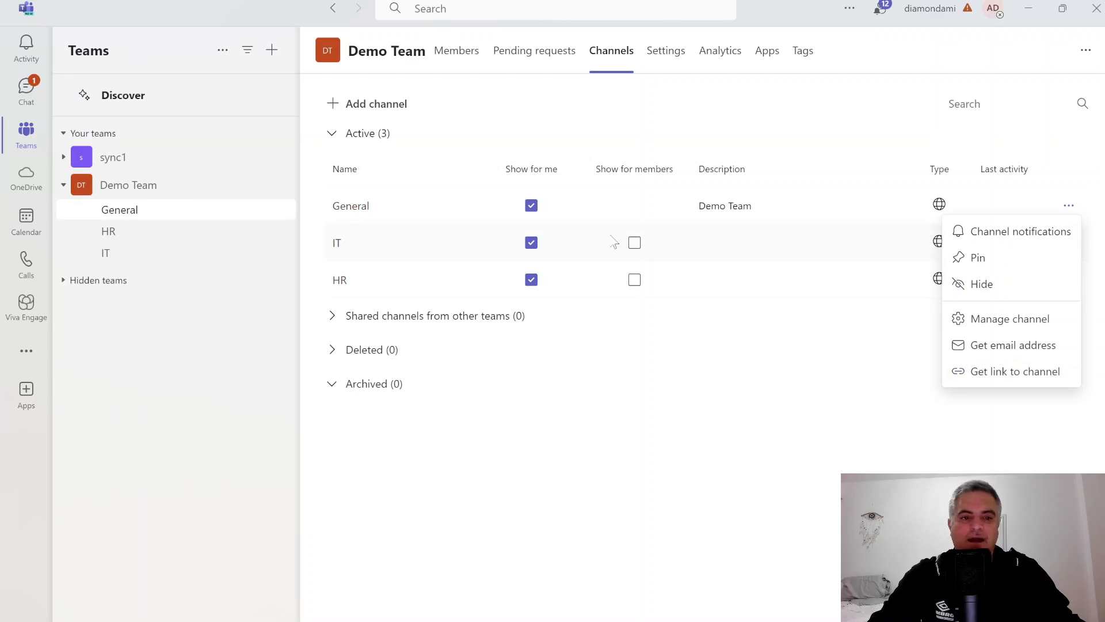
pyautogui.moveTo(119, 209)
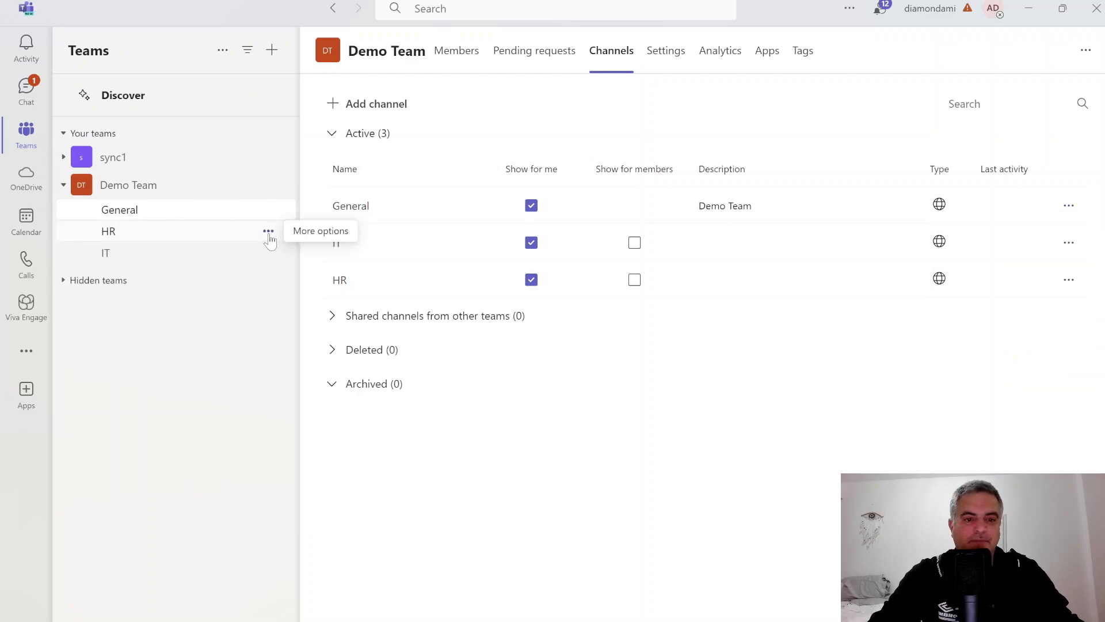
pyautogui.click(268, 231)
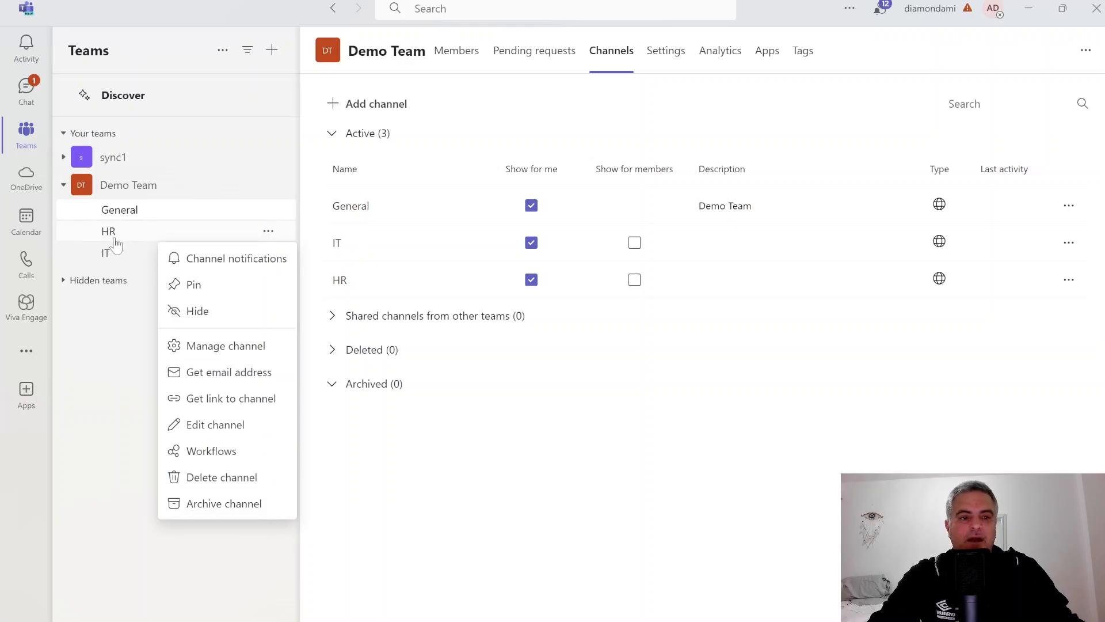
pyautogui.moveTo(210, 450)
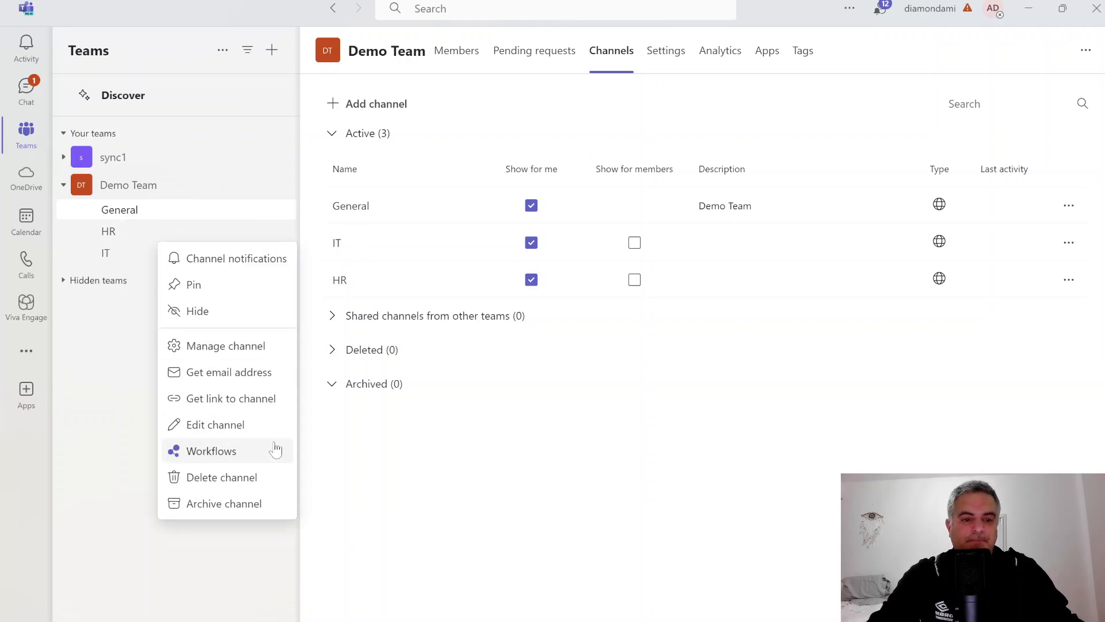
pyautogui.click(224, 503)
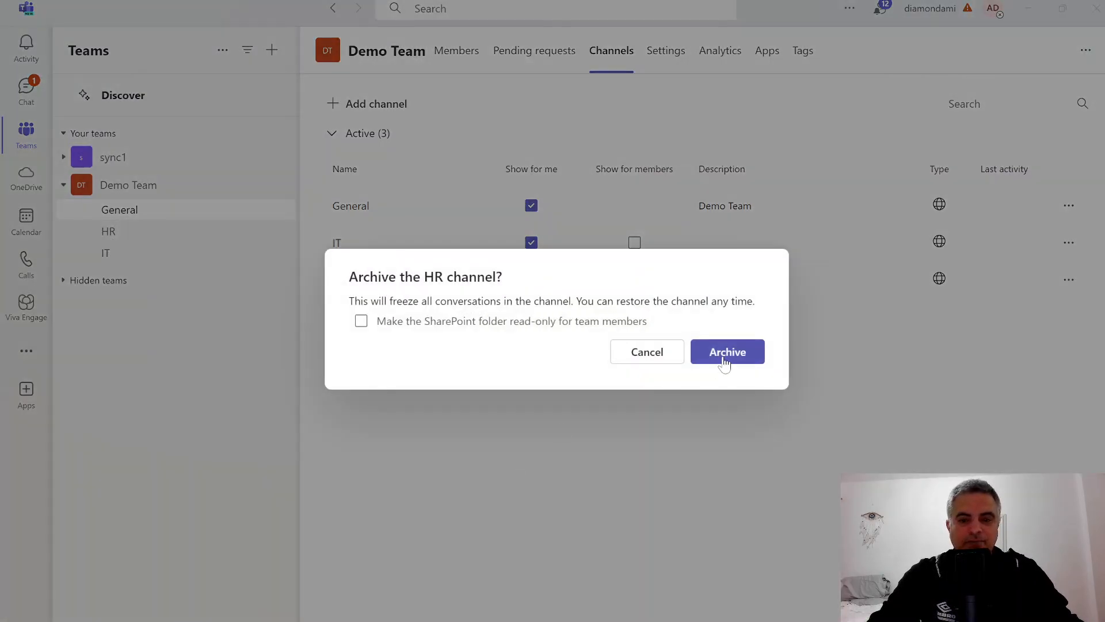
pyautogui.click(726, 352)
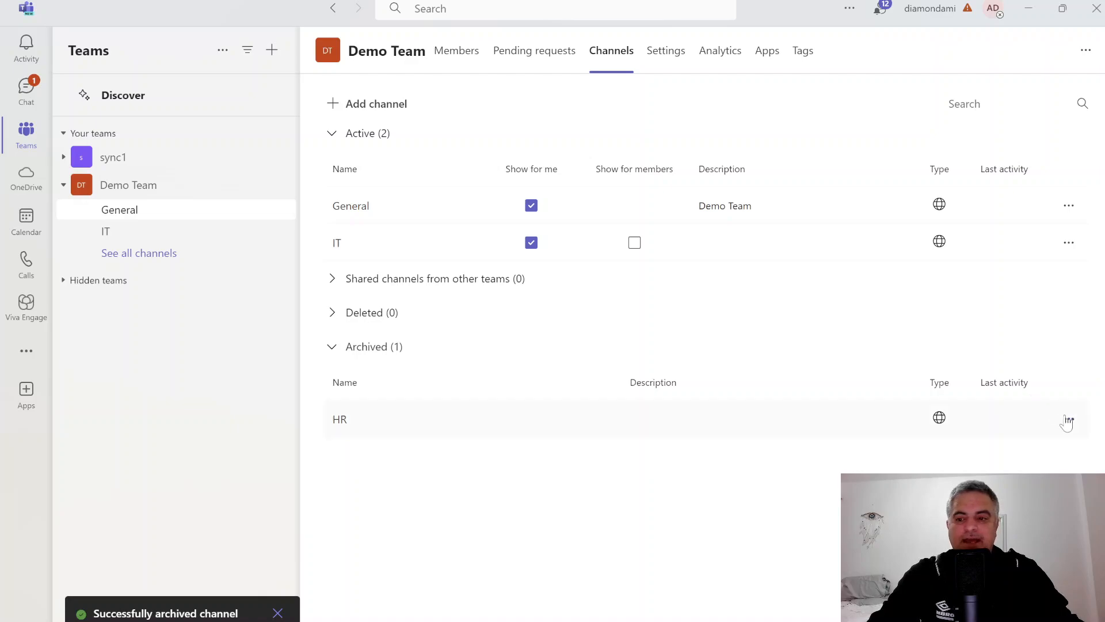
# Delete the archived HR channel, confirm, and expand the Deleted channels list
pyautogui.click(1068, 417)
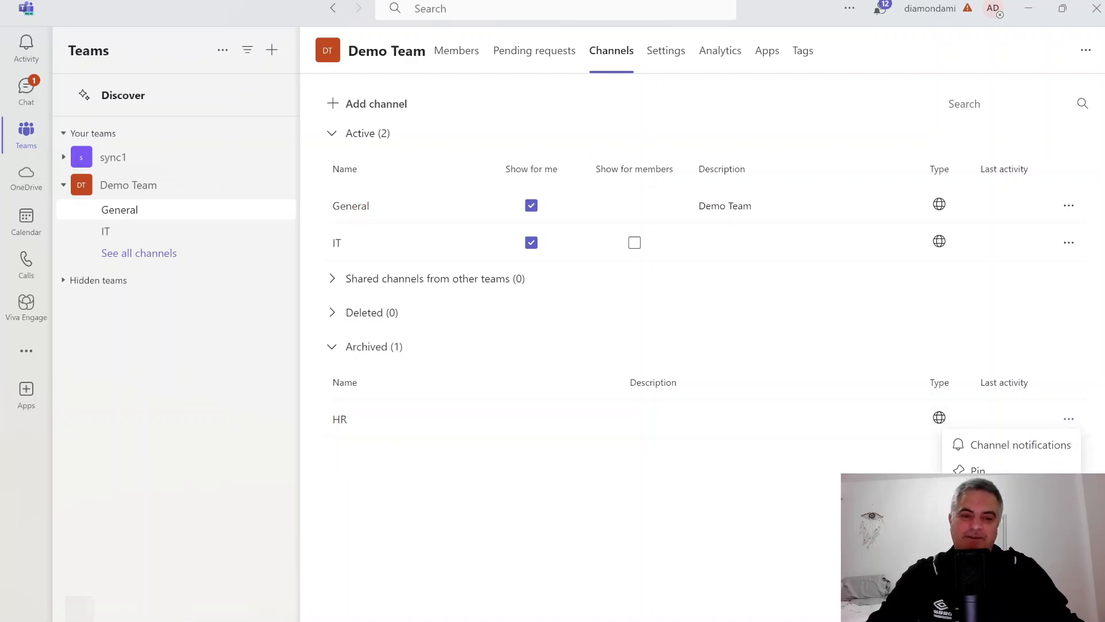
pyautogui.click(978, 485)
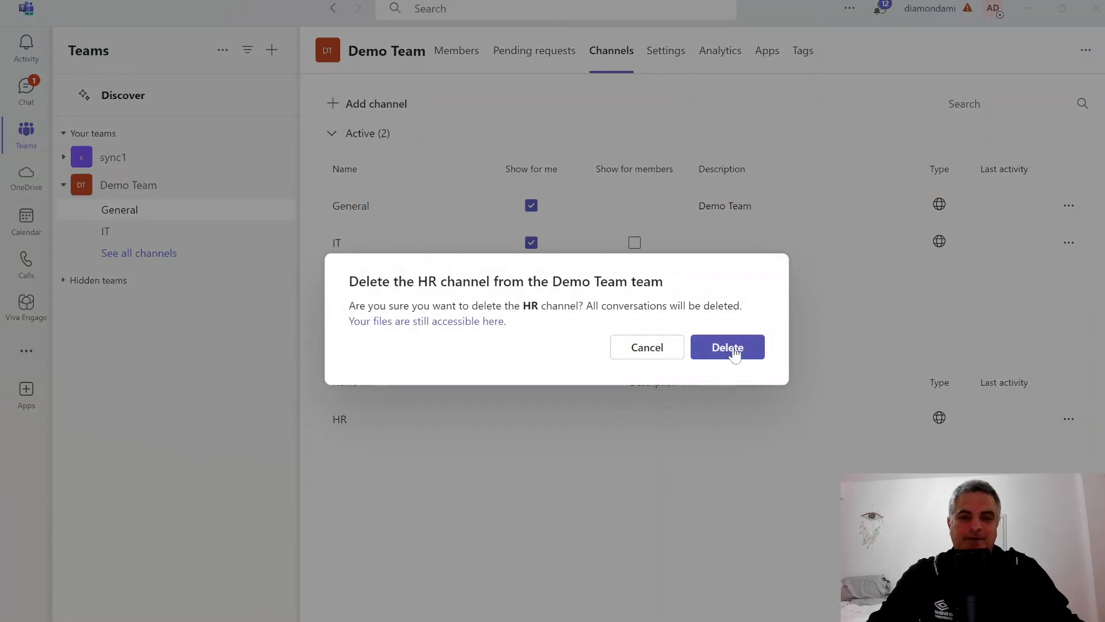
pyautogui.click(726, 347)
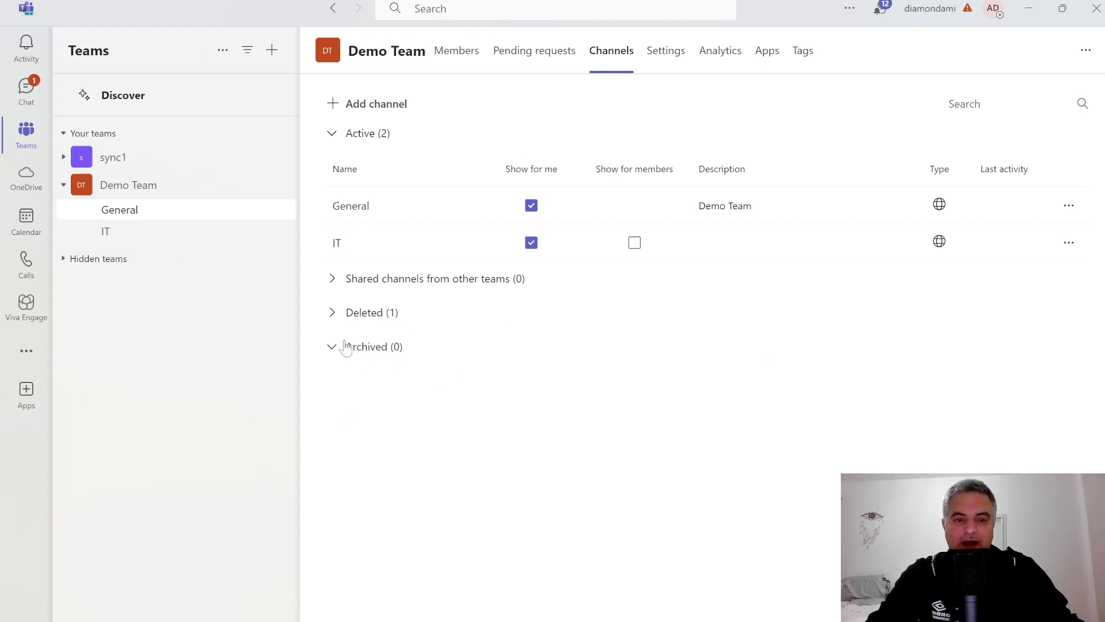
pyautogui.click(364, 312)
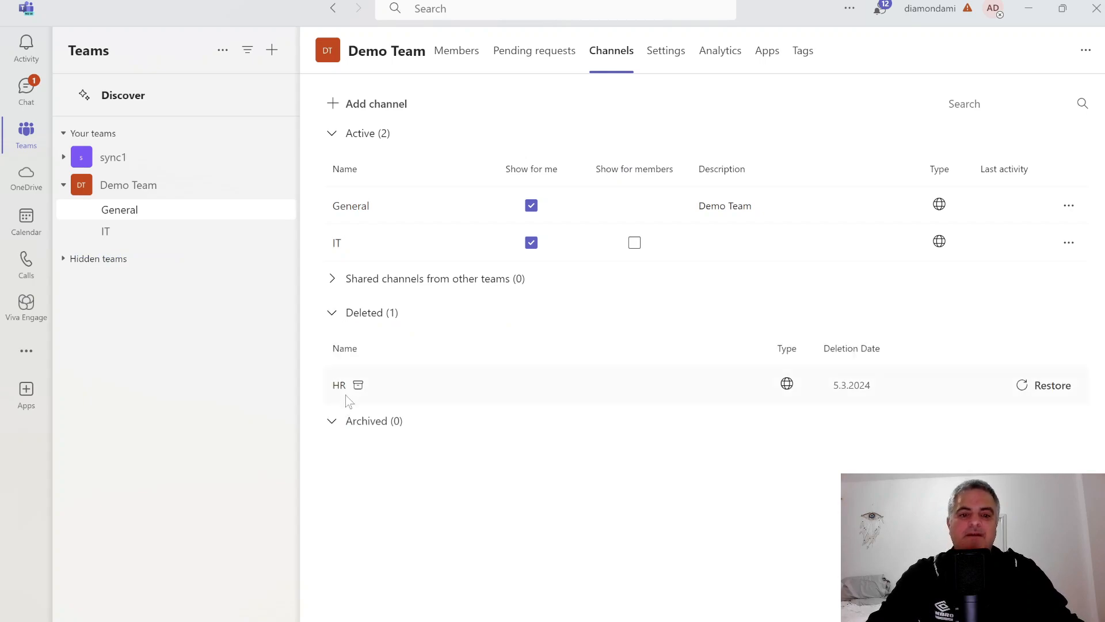
pyautogui.moveTo(1037, 358)
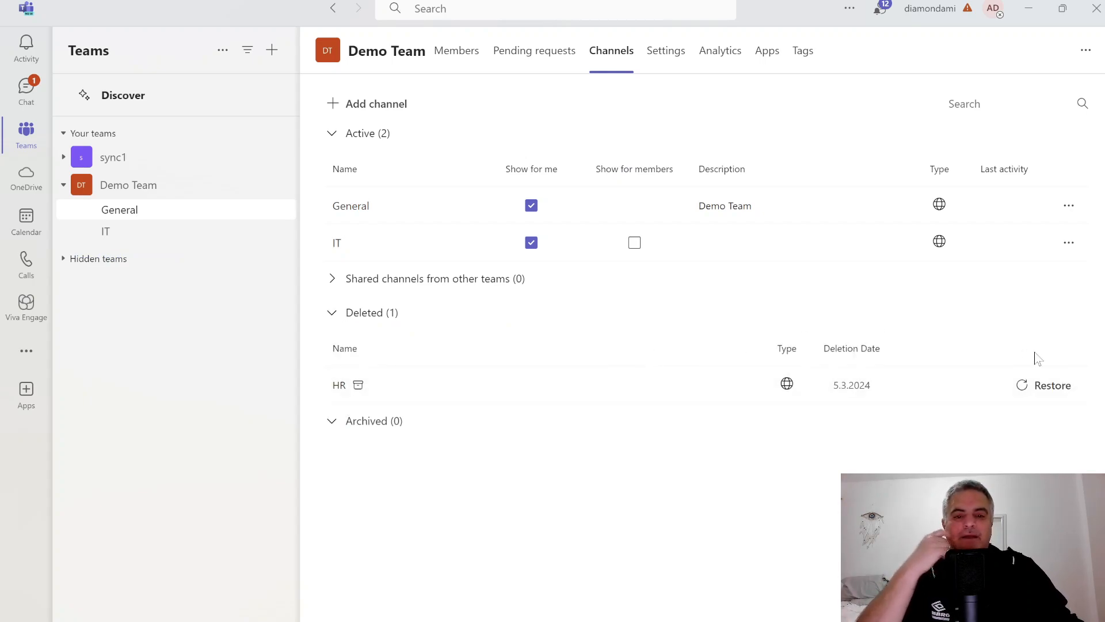
# Restore the deleted HR channel back to Demo Team's Archived list and show its actions
pyautogui.click(1051, 385)
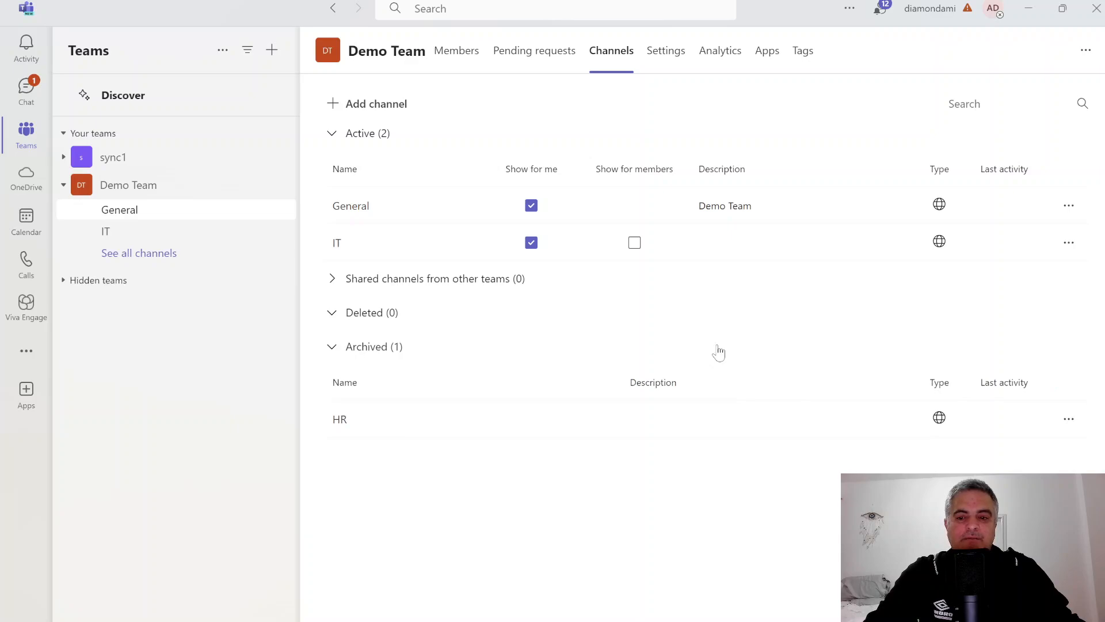
pyautogui.moveTo(697, 402)
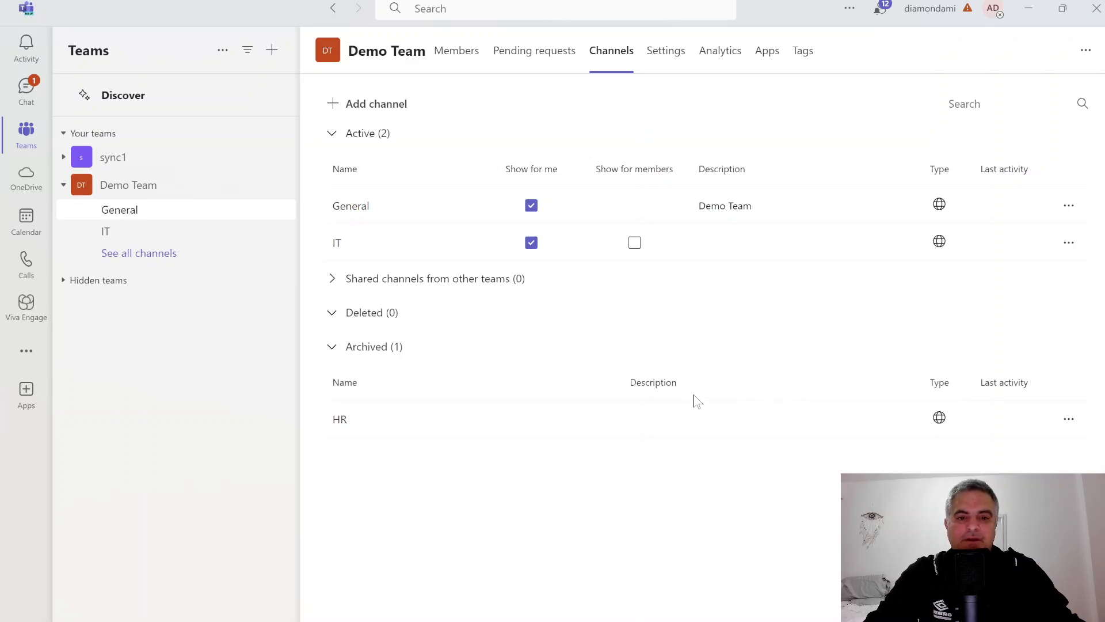
pyautogui.moveTo(818, 412)
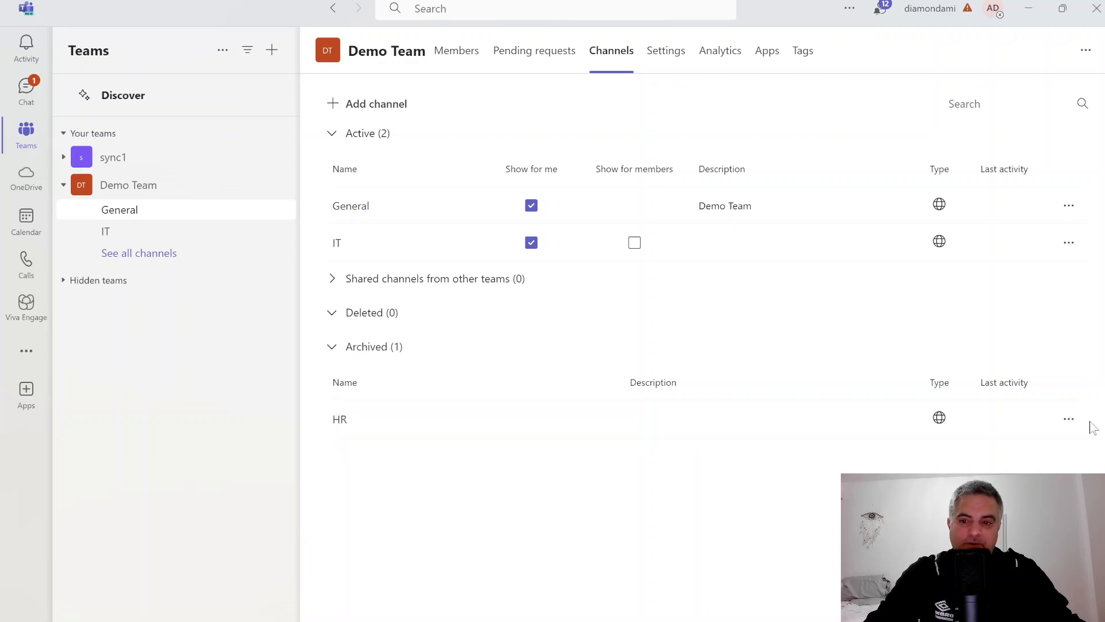
pyautogui.moveTo(1068, 419)
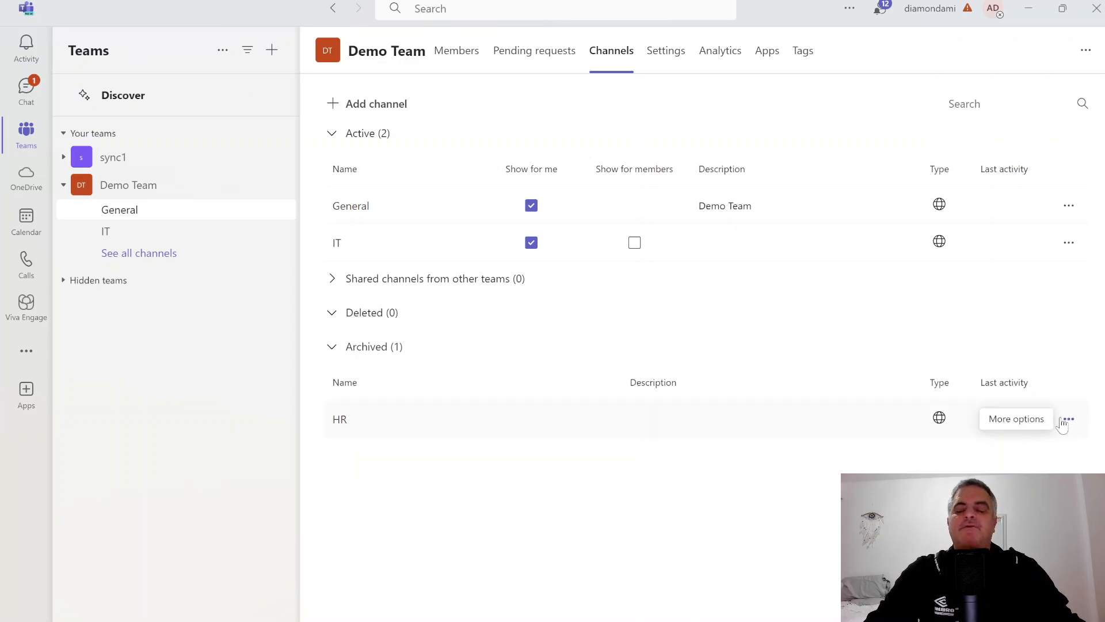
pyautogui.click(1068, 420)
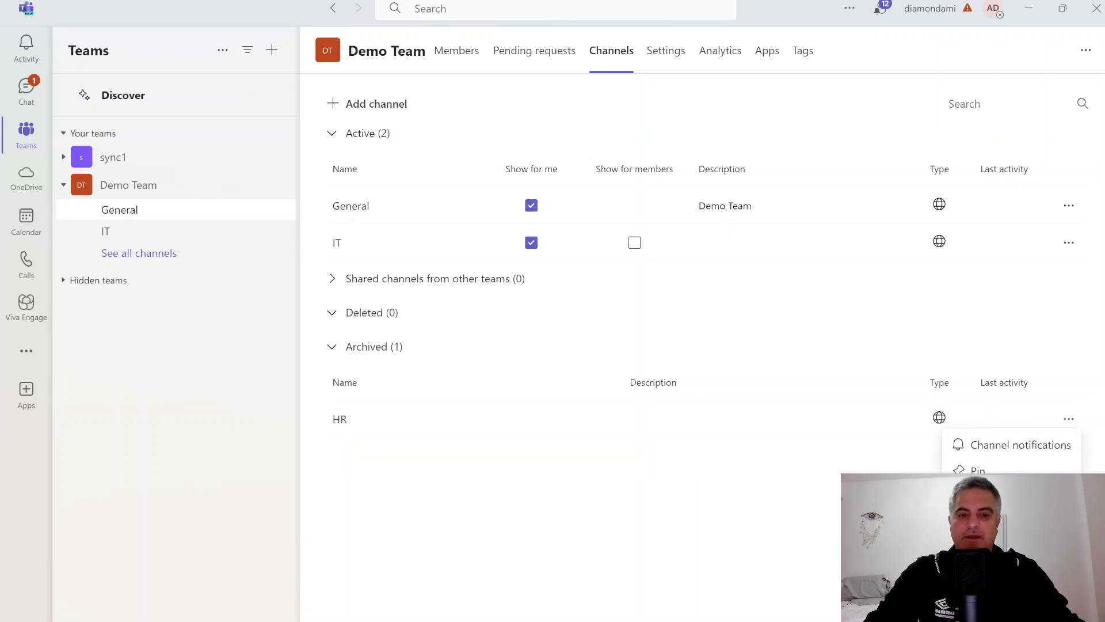